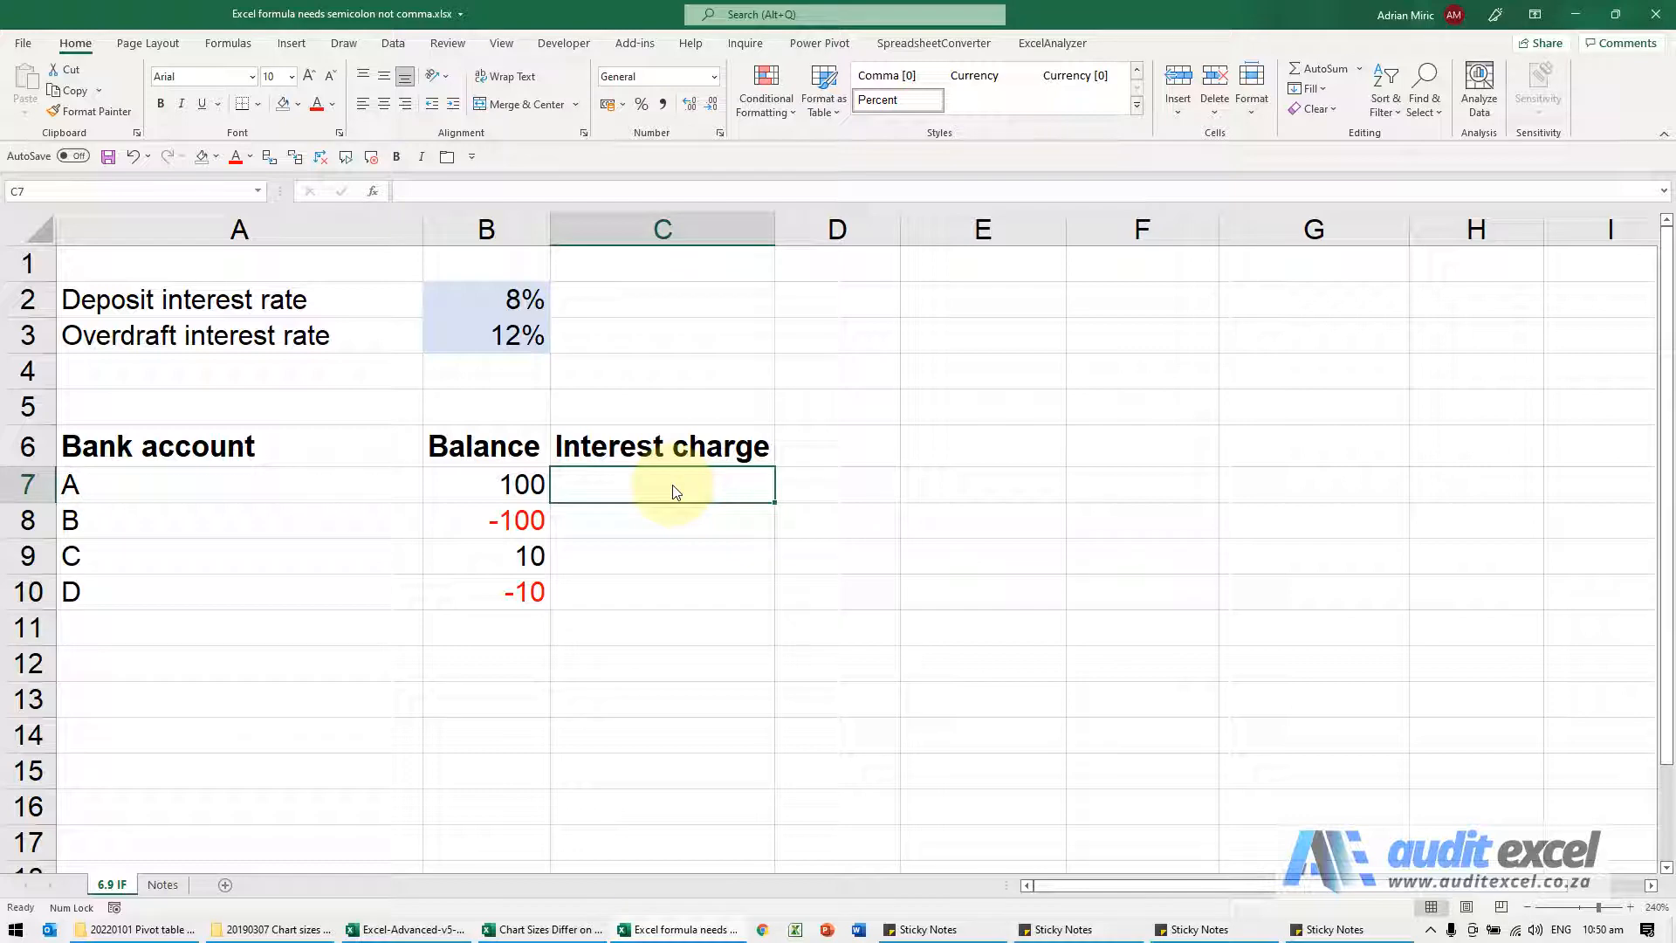
mouse_move(611, 491)
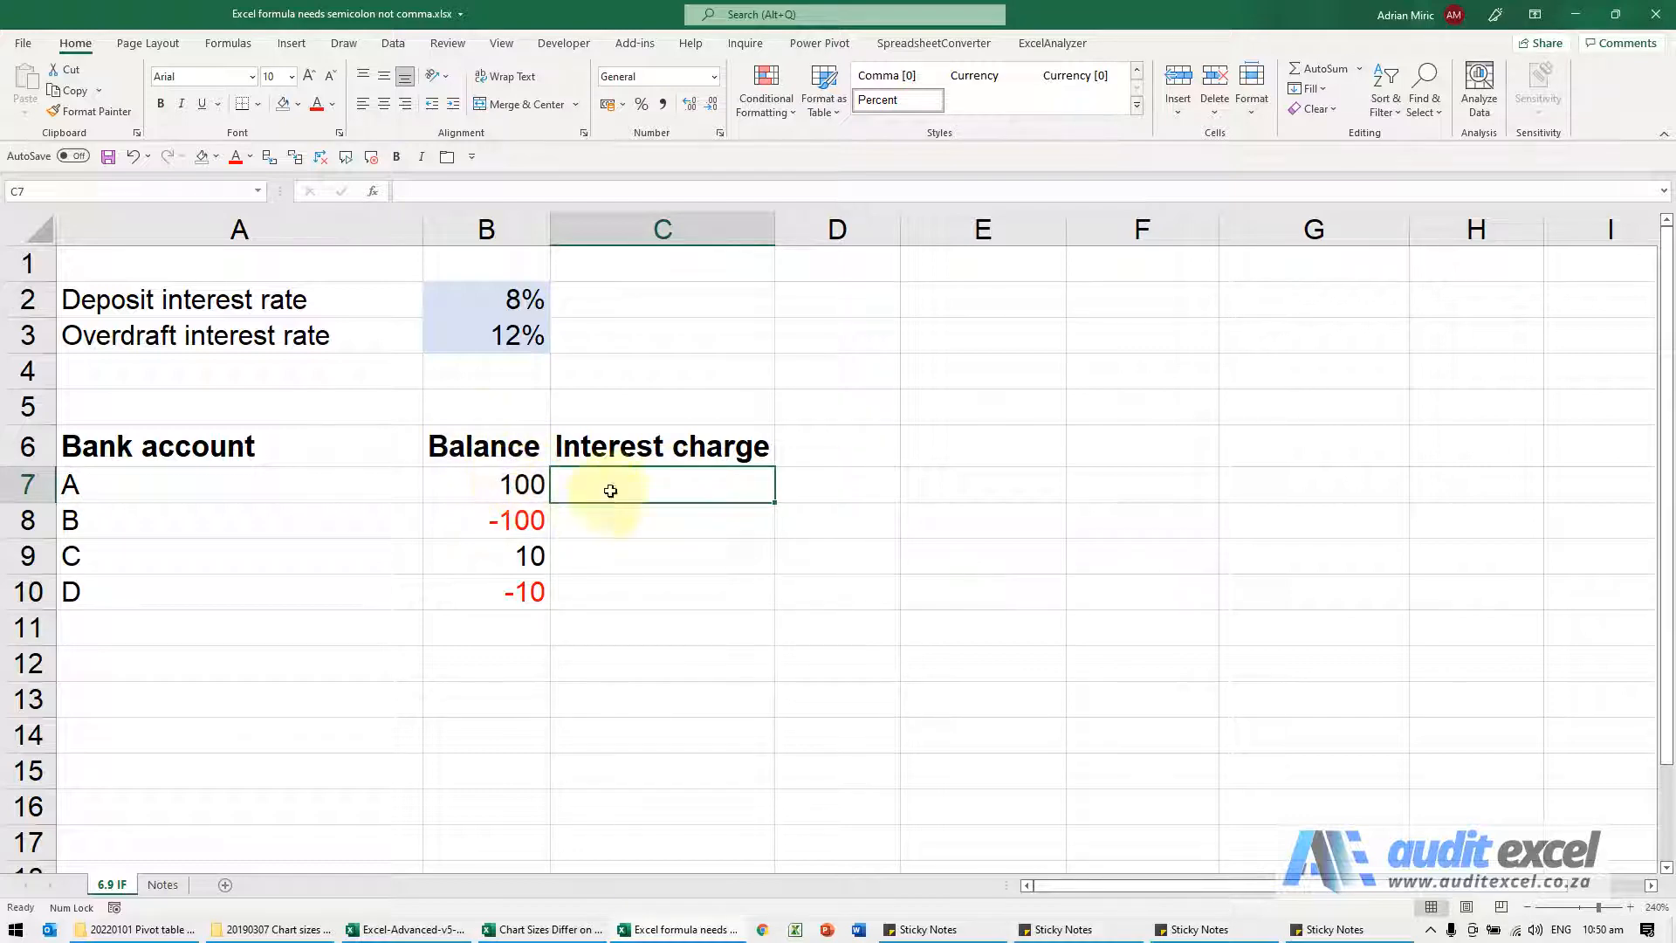
- Enter =if(B7>0;8%;12%) in C7 and dismiss the formula-problem warning
type("=")
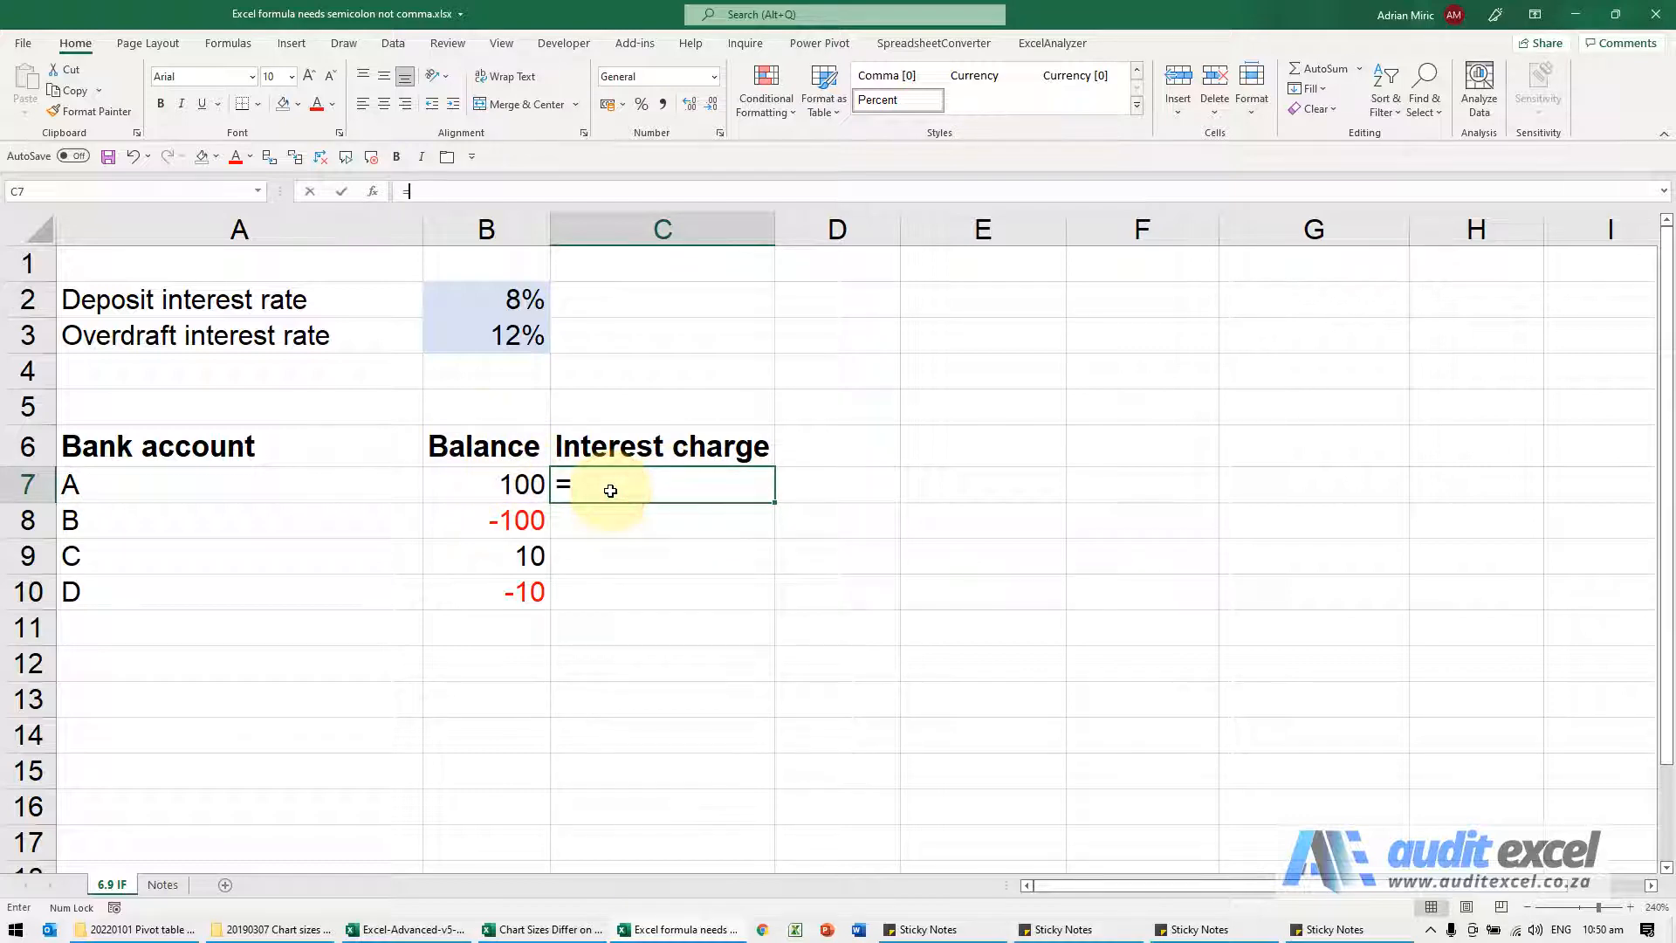
type("if)")
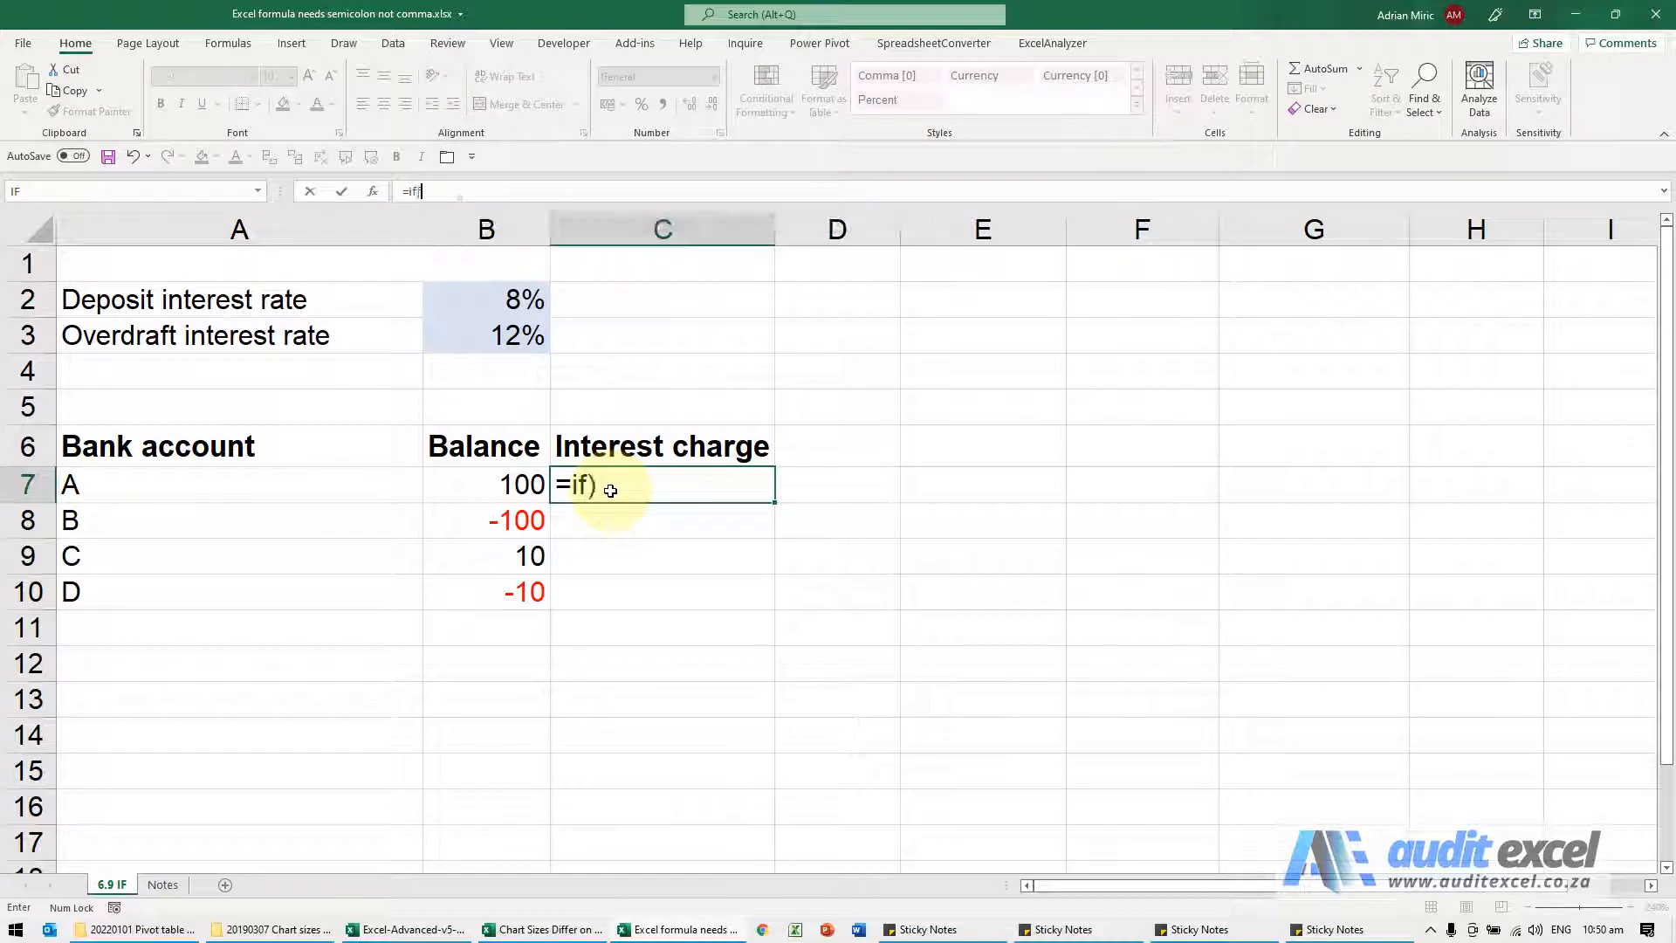
type("(B7>0")
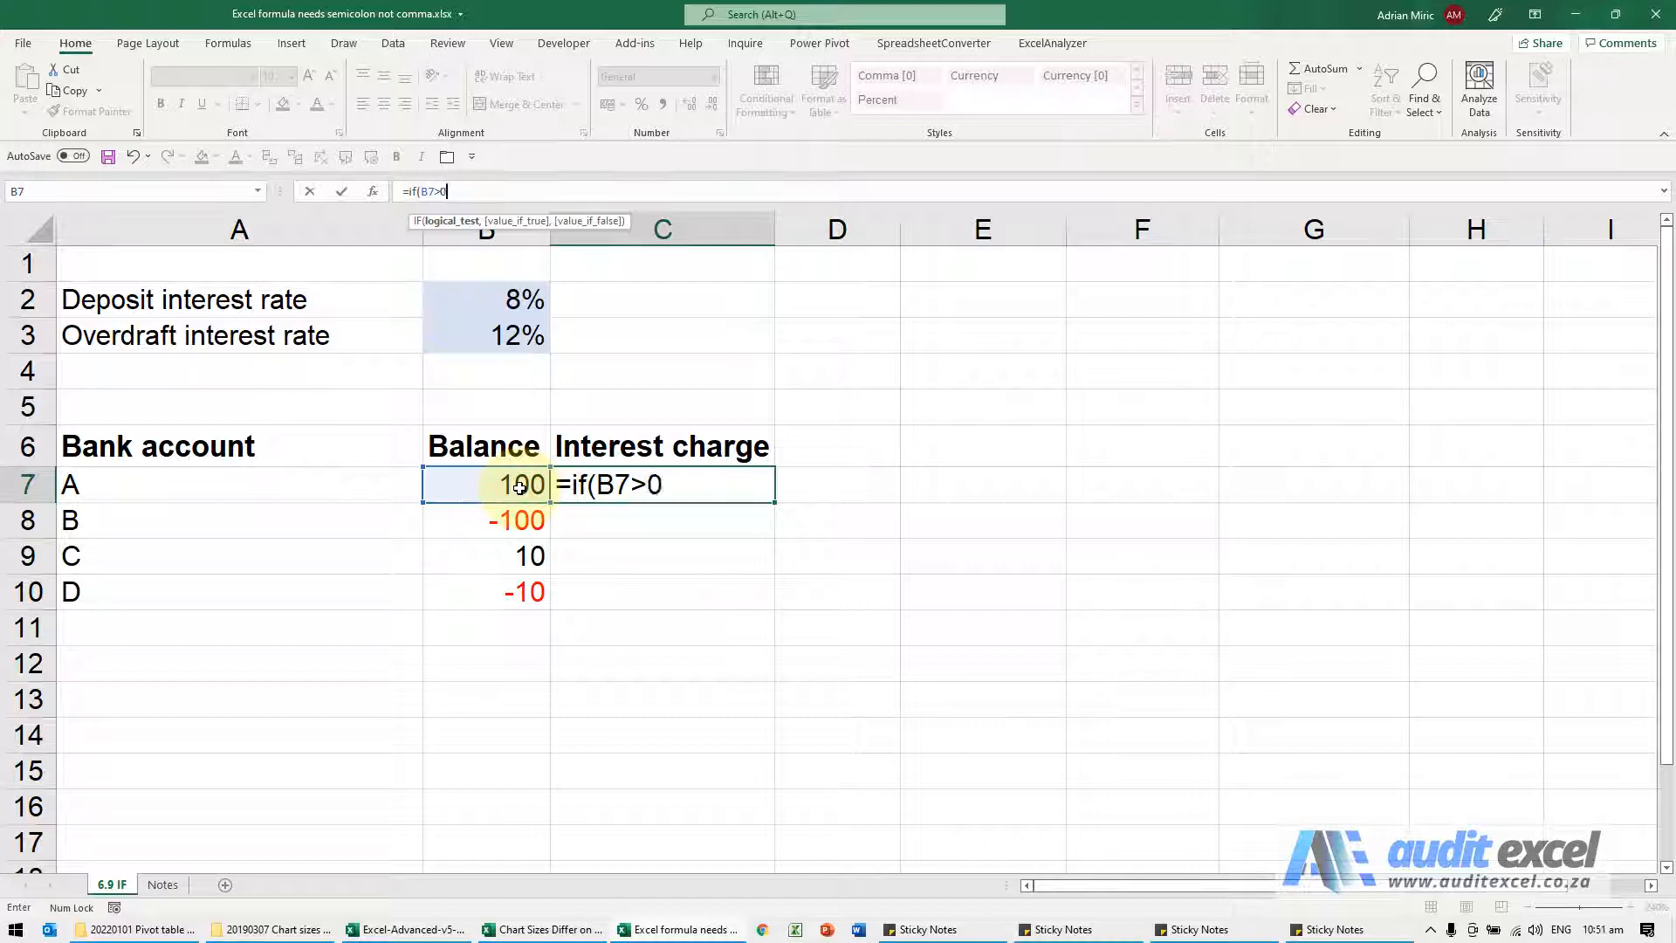
type(";")
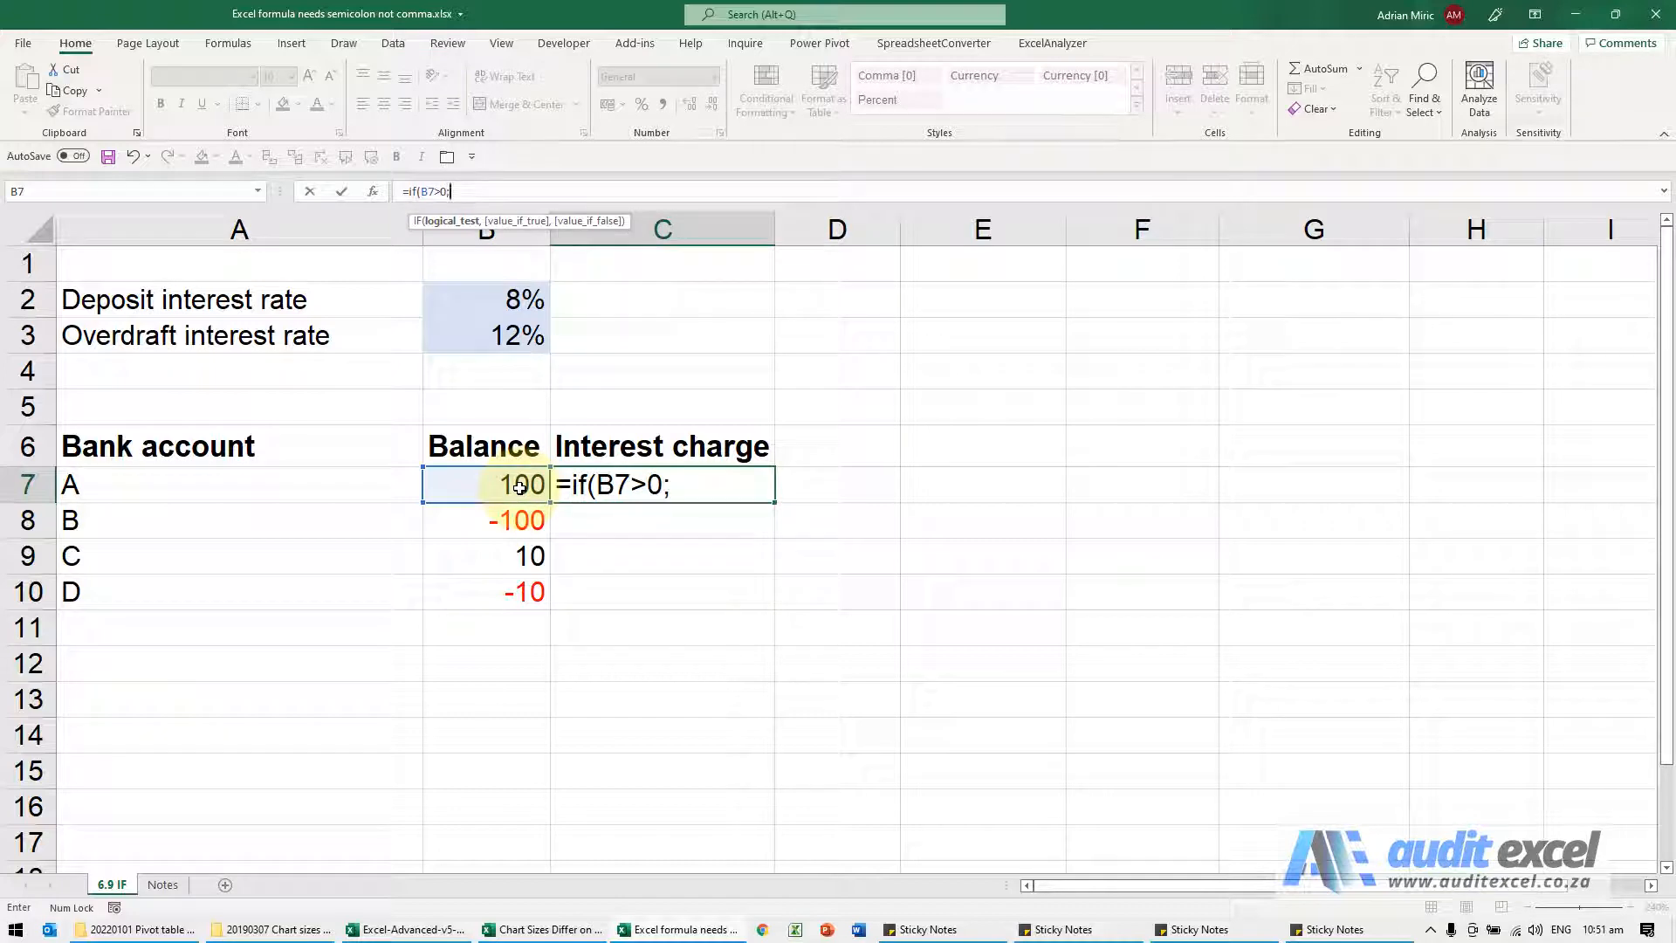
type("8%;")
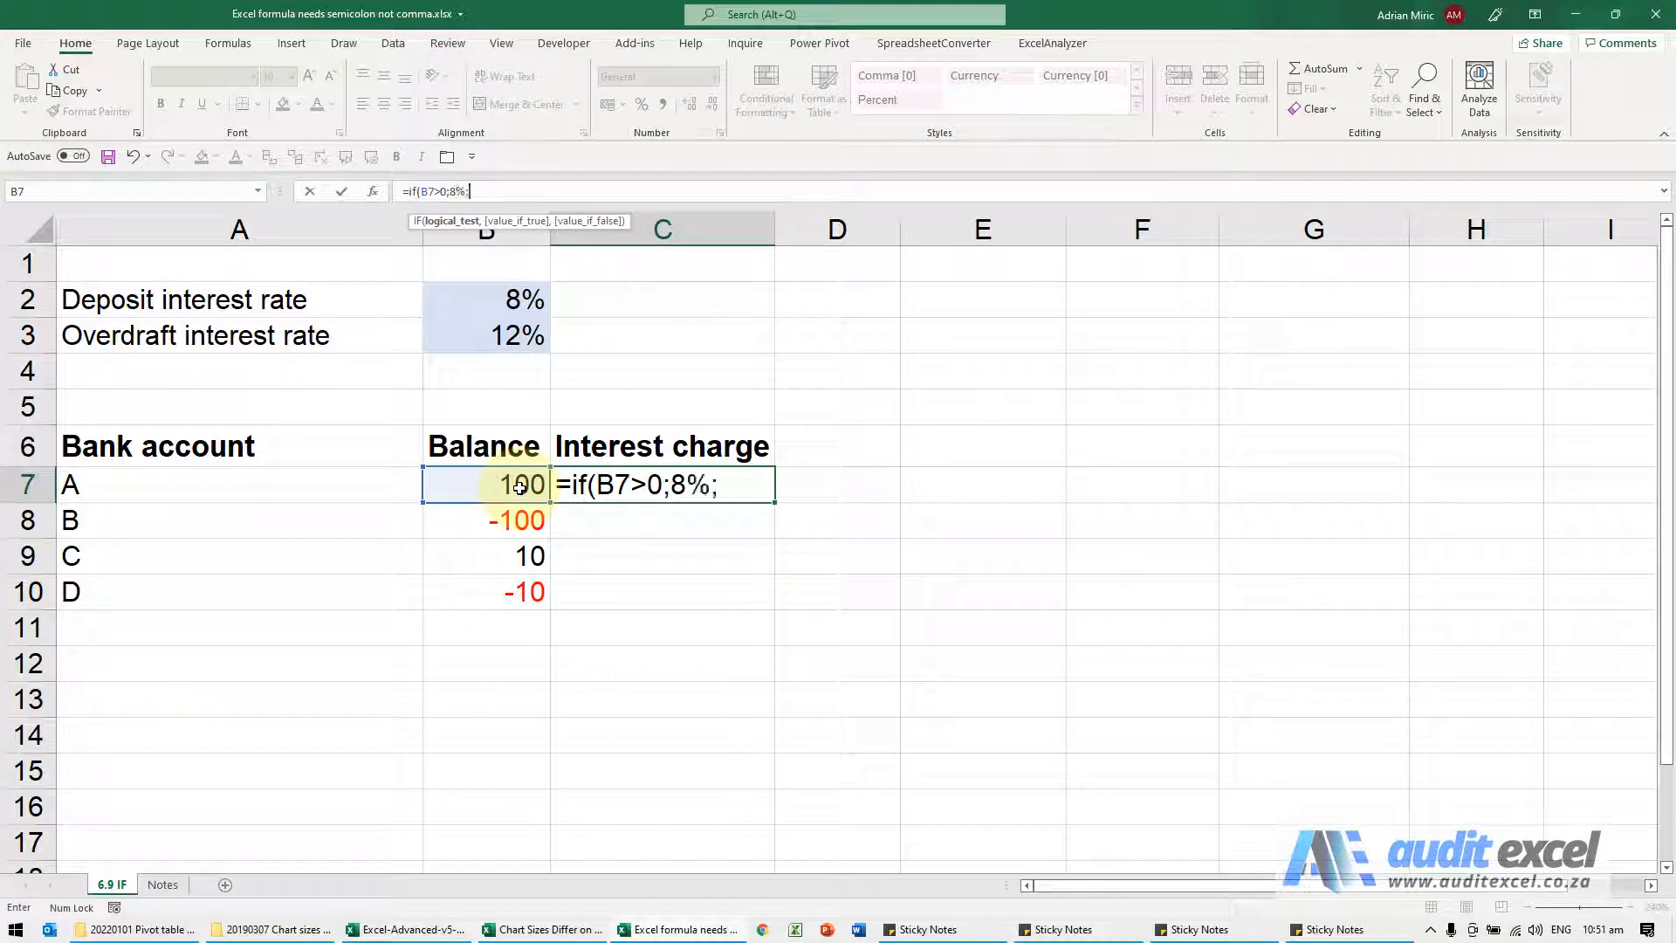
type("12%)")
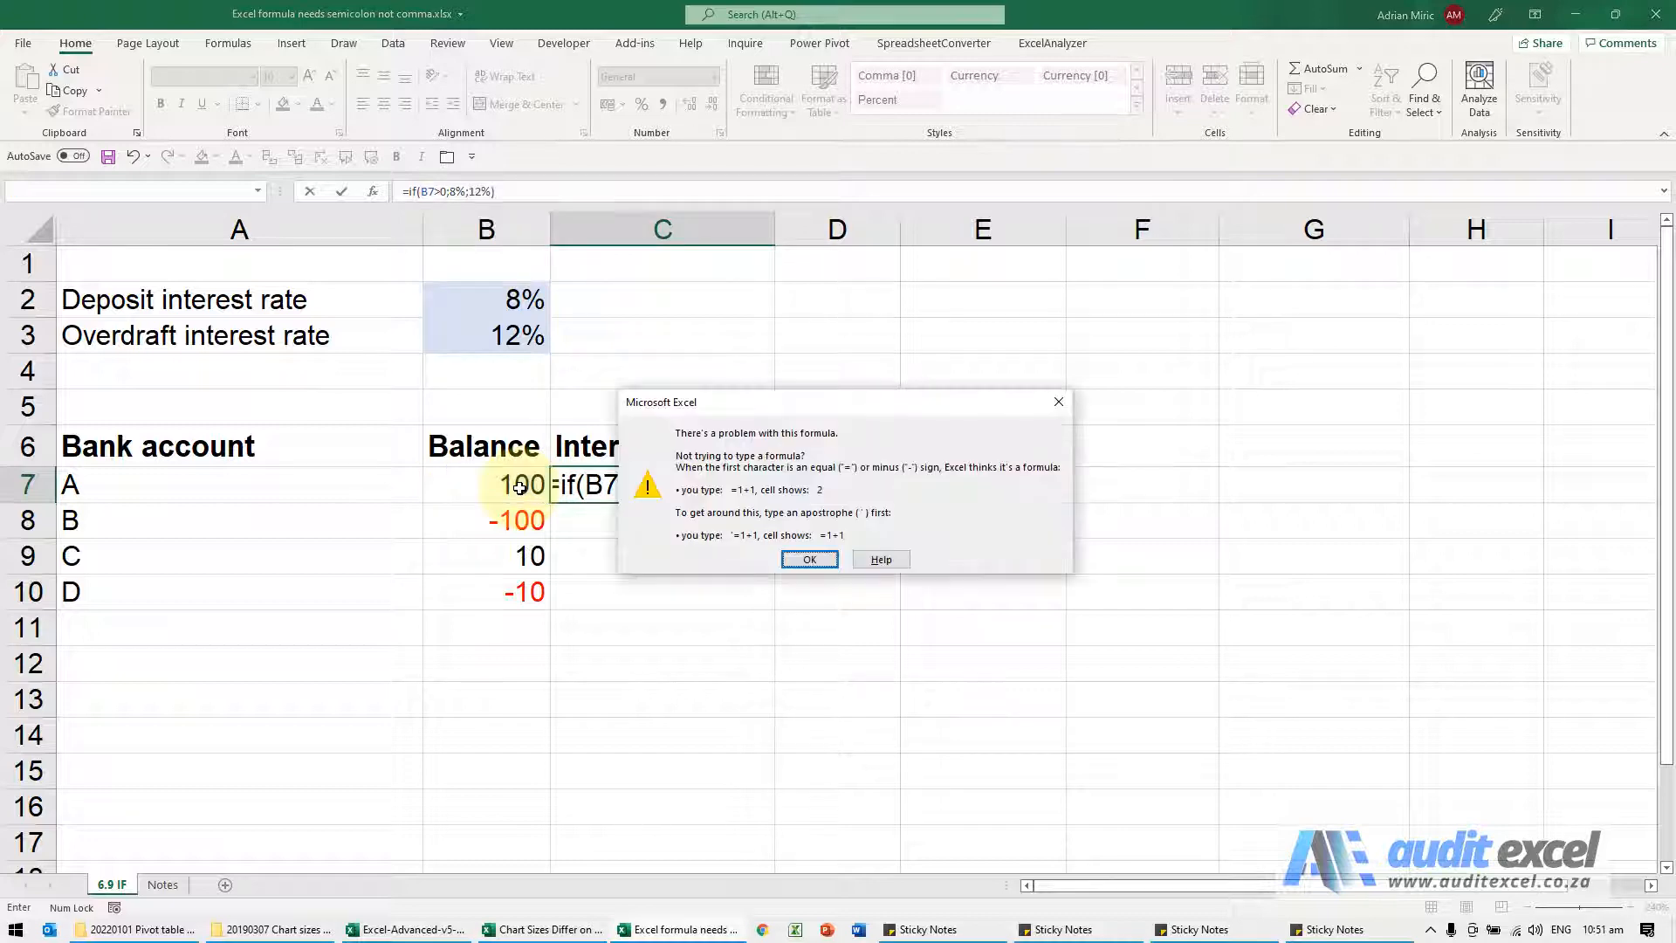
mouse_move(786, 483)
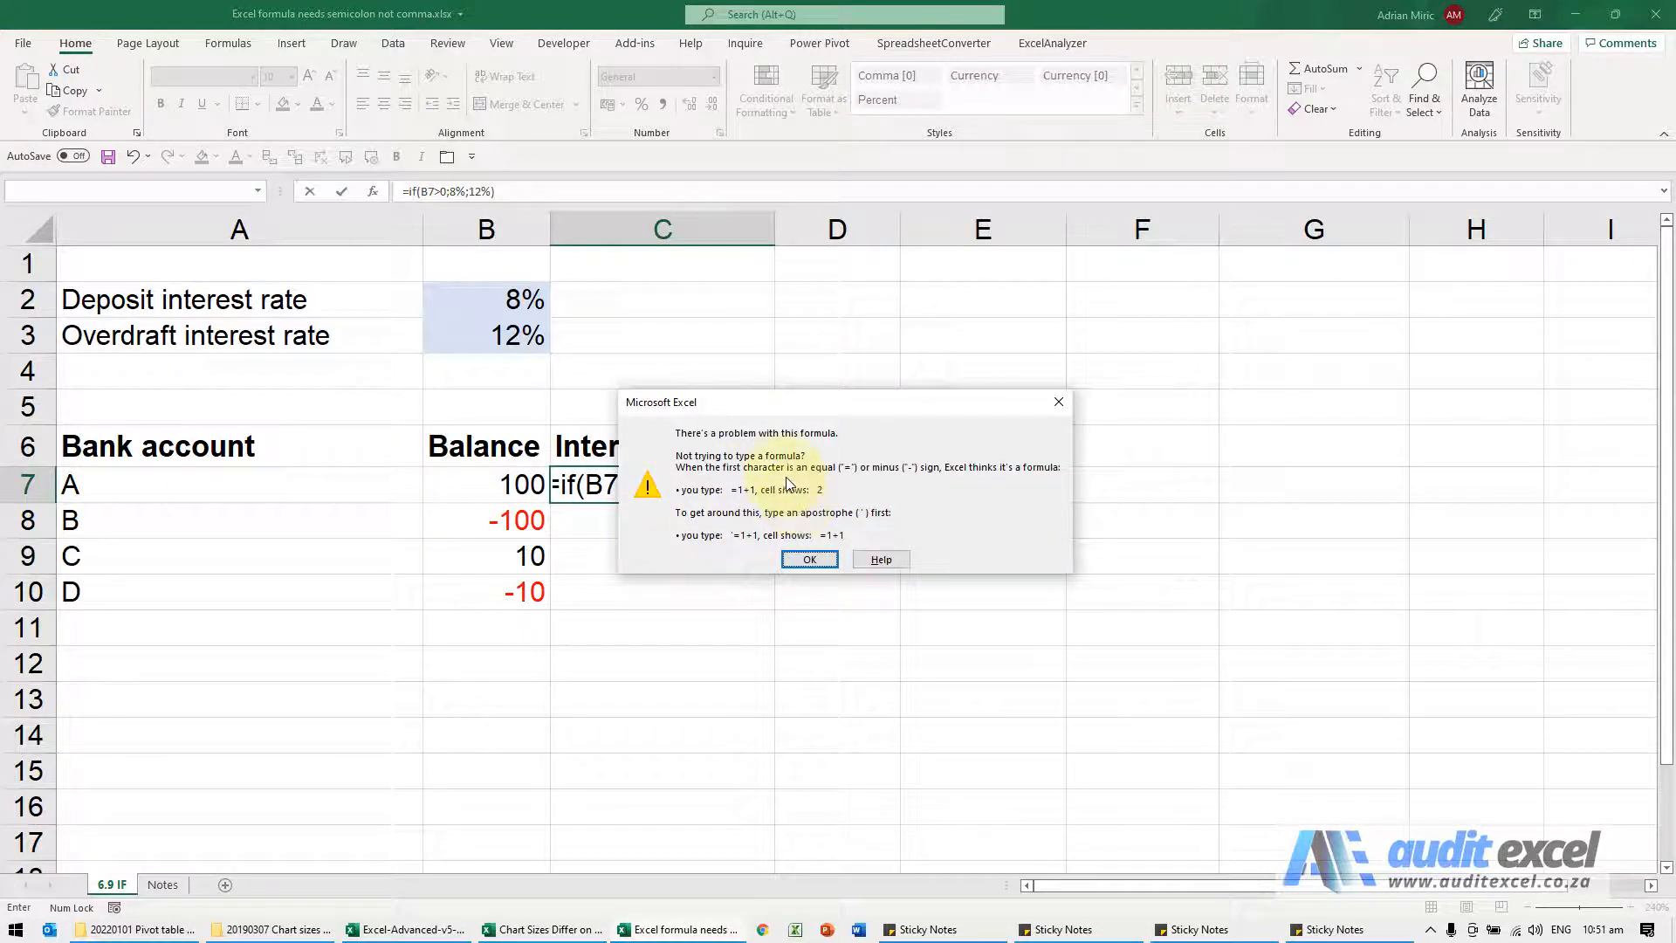
left_click(810, 559)
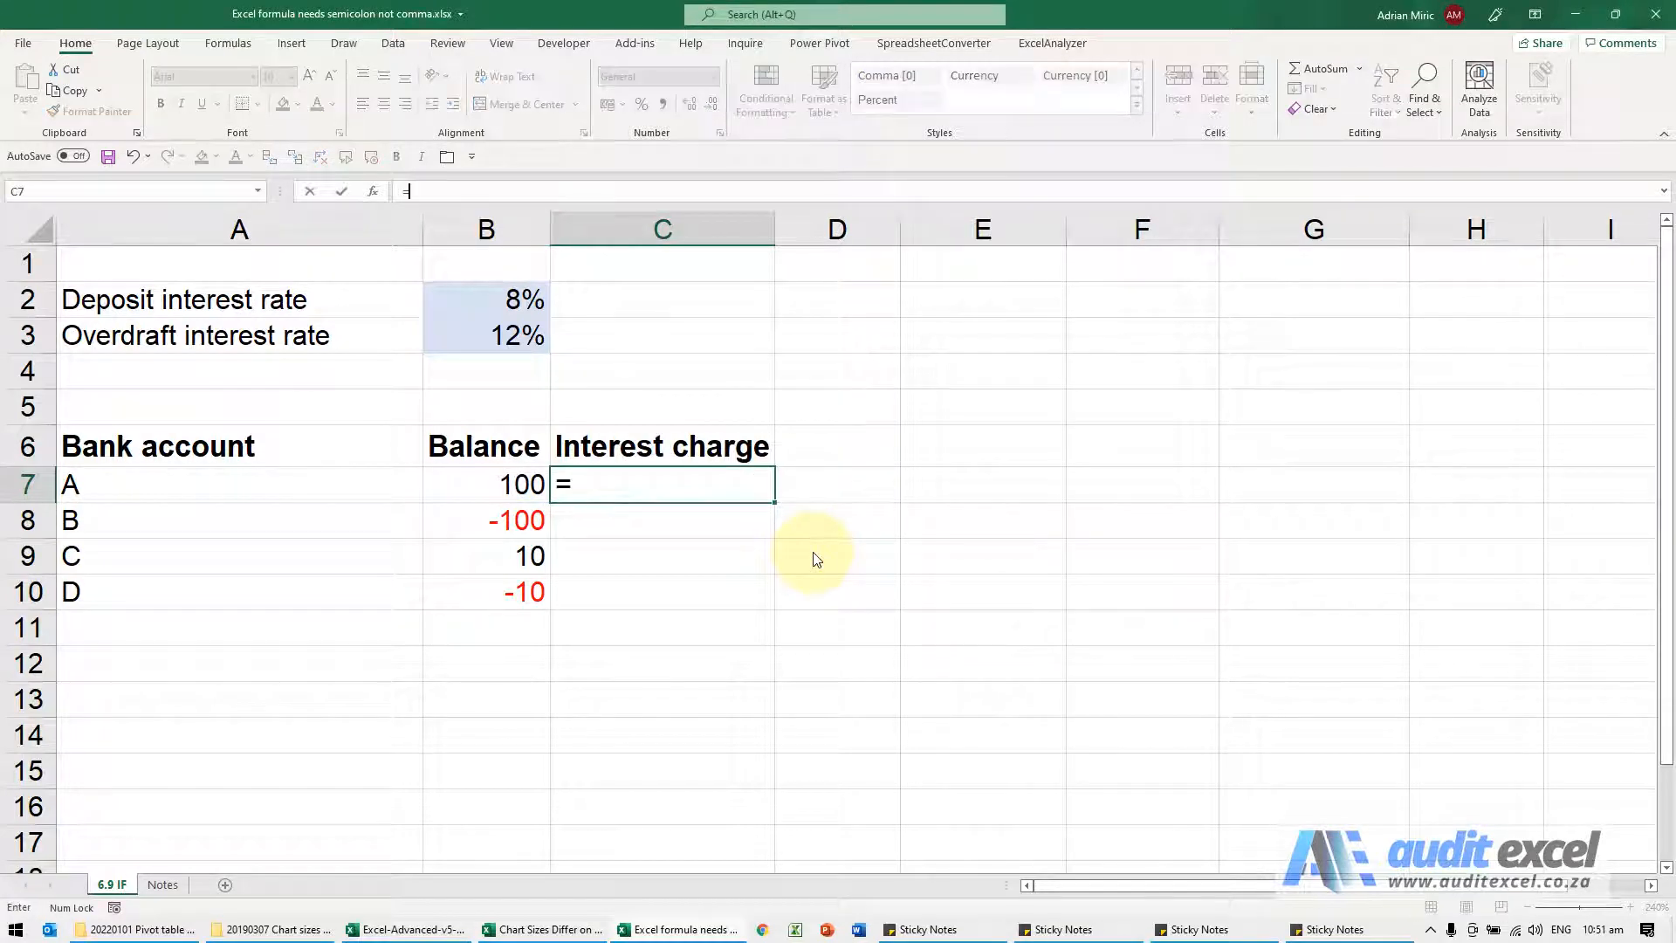
type("if(")
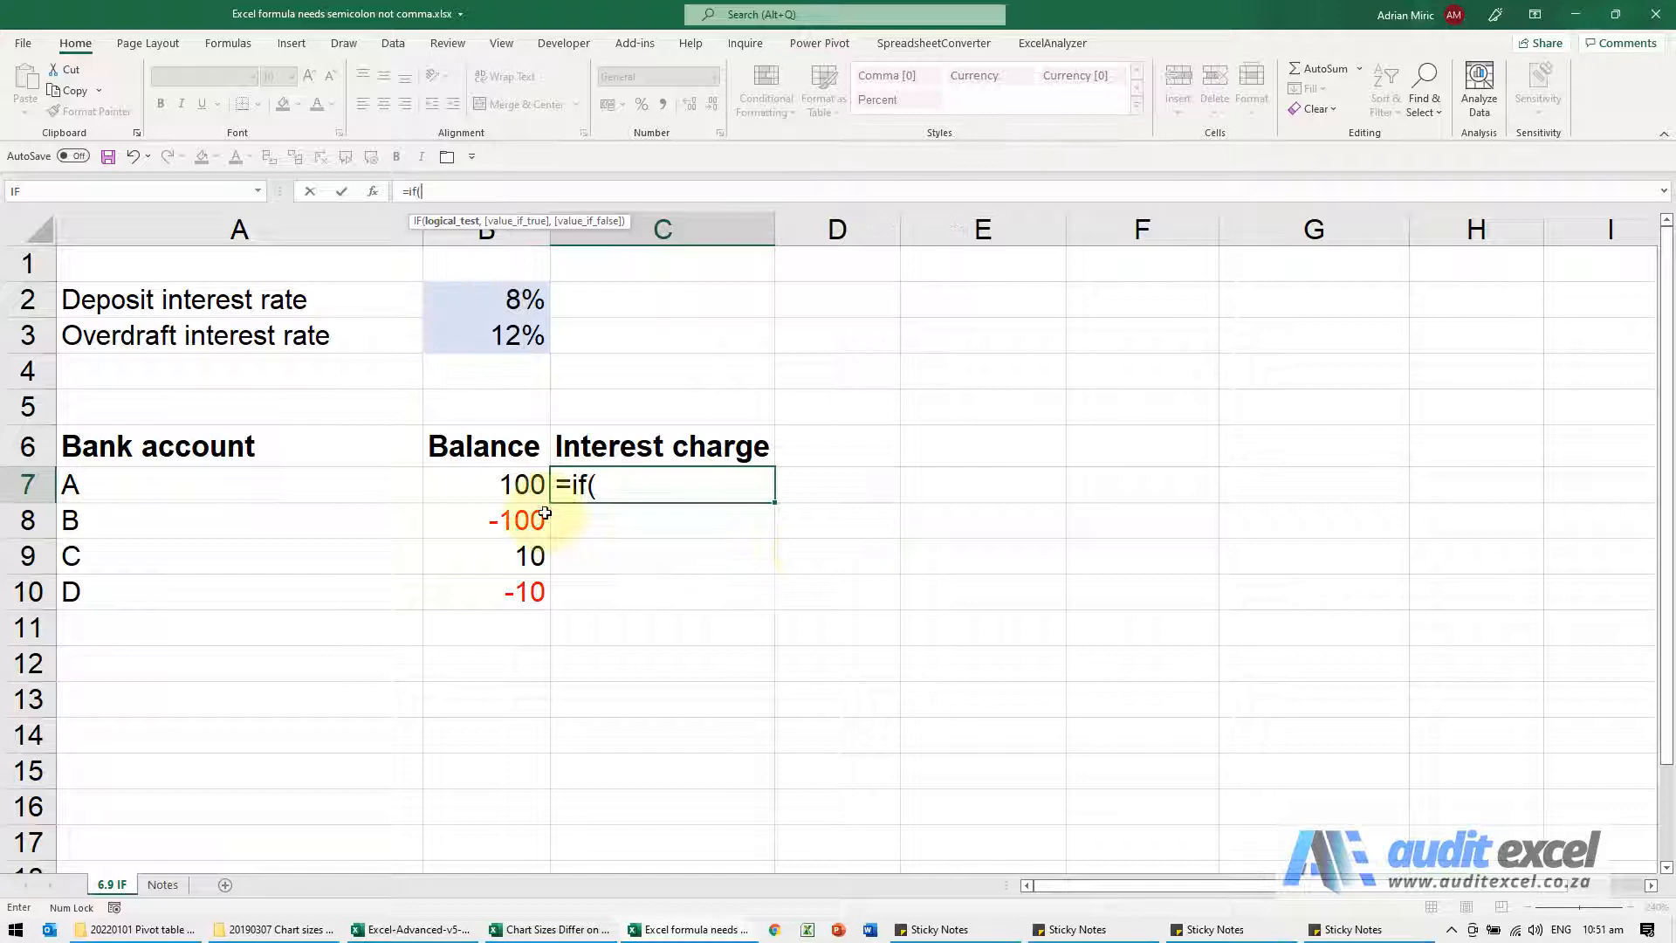
left_click(520, 485)
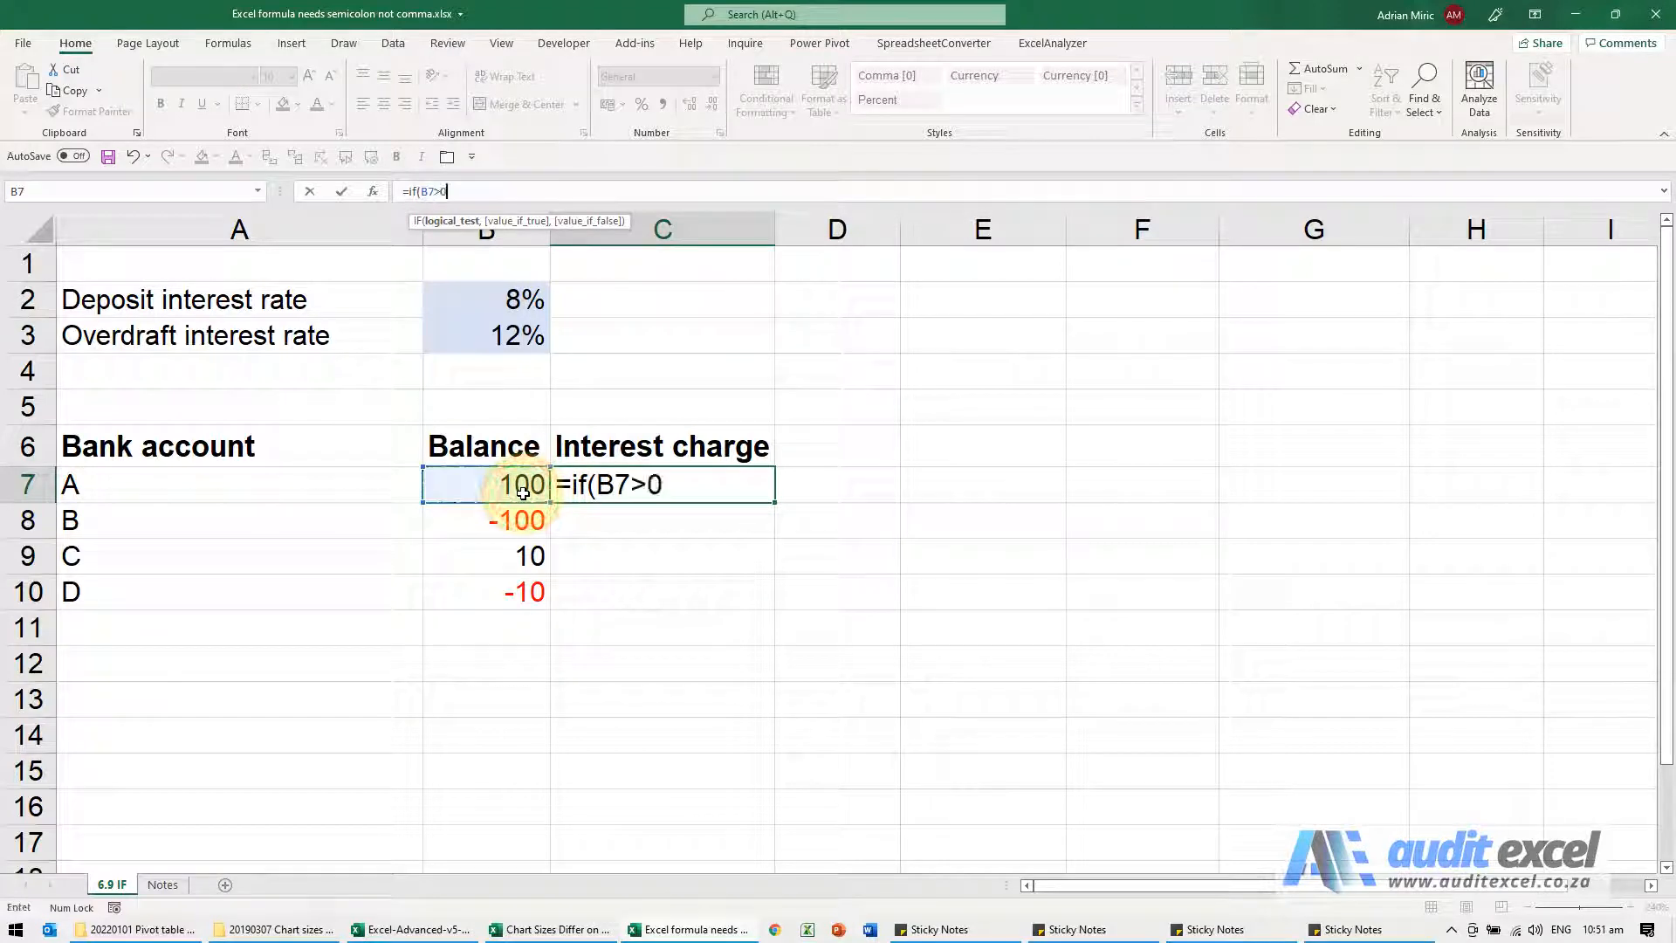
type(";")
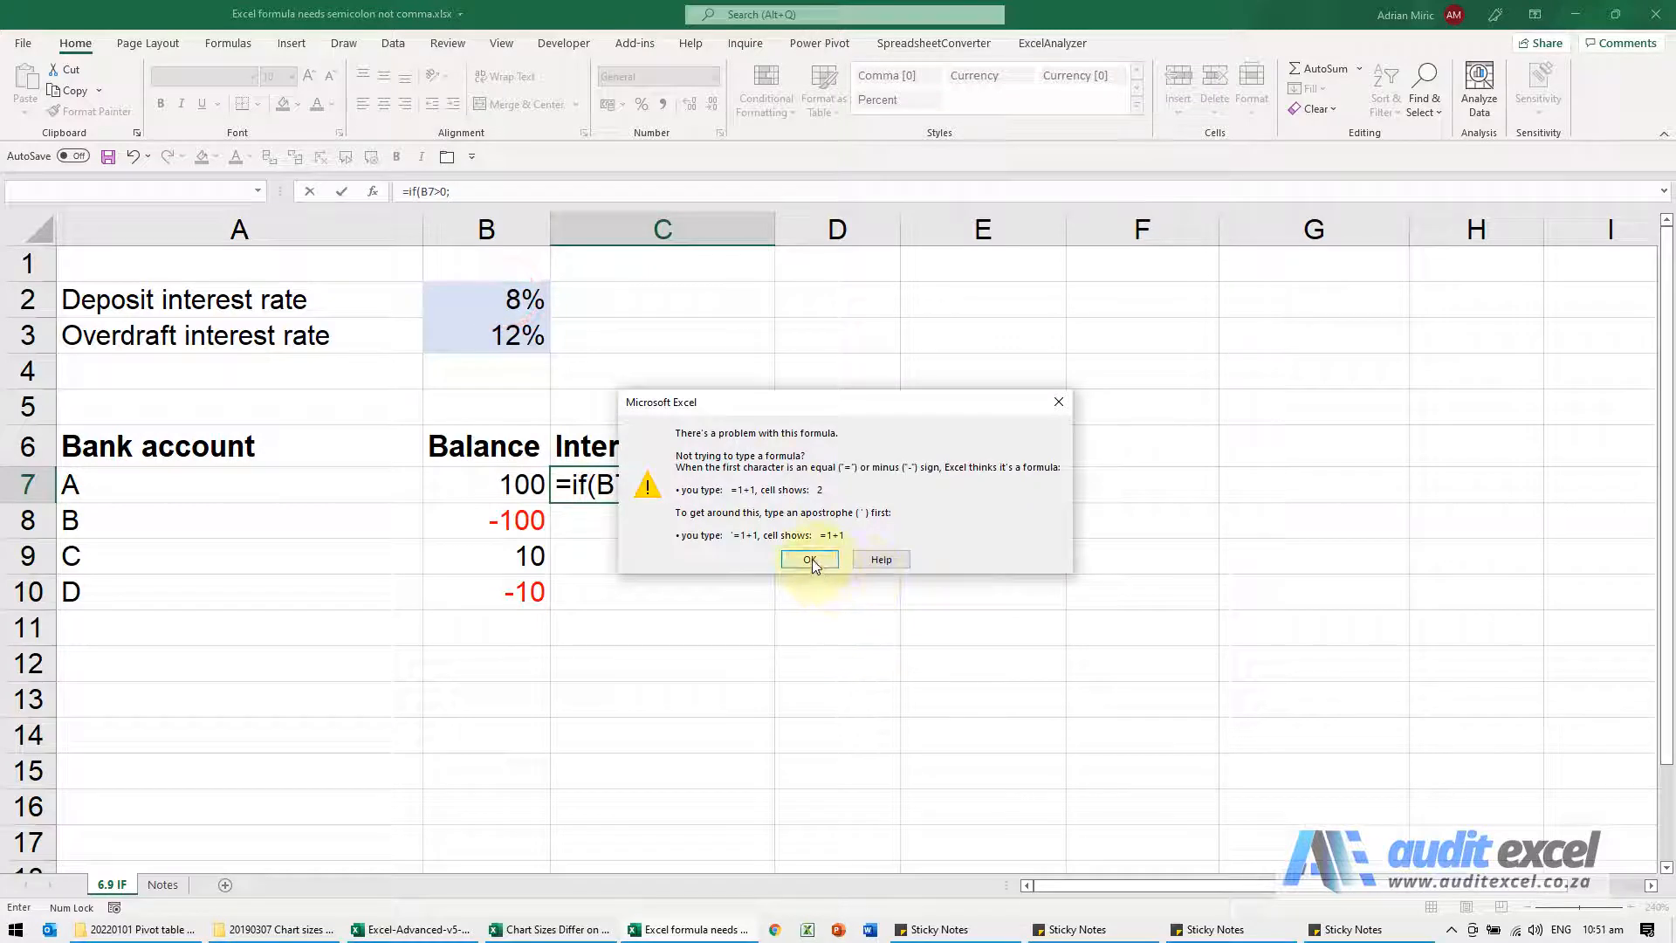
left_click(809, 559)
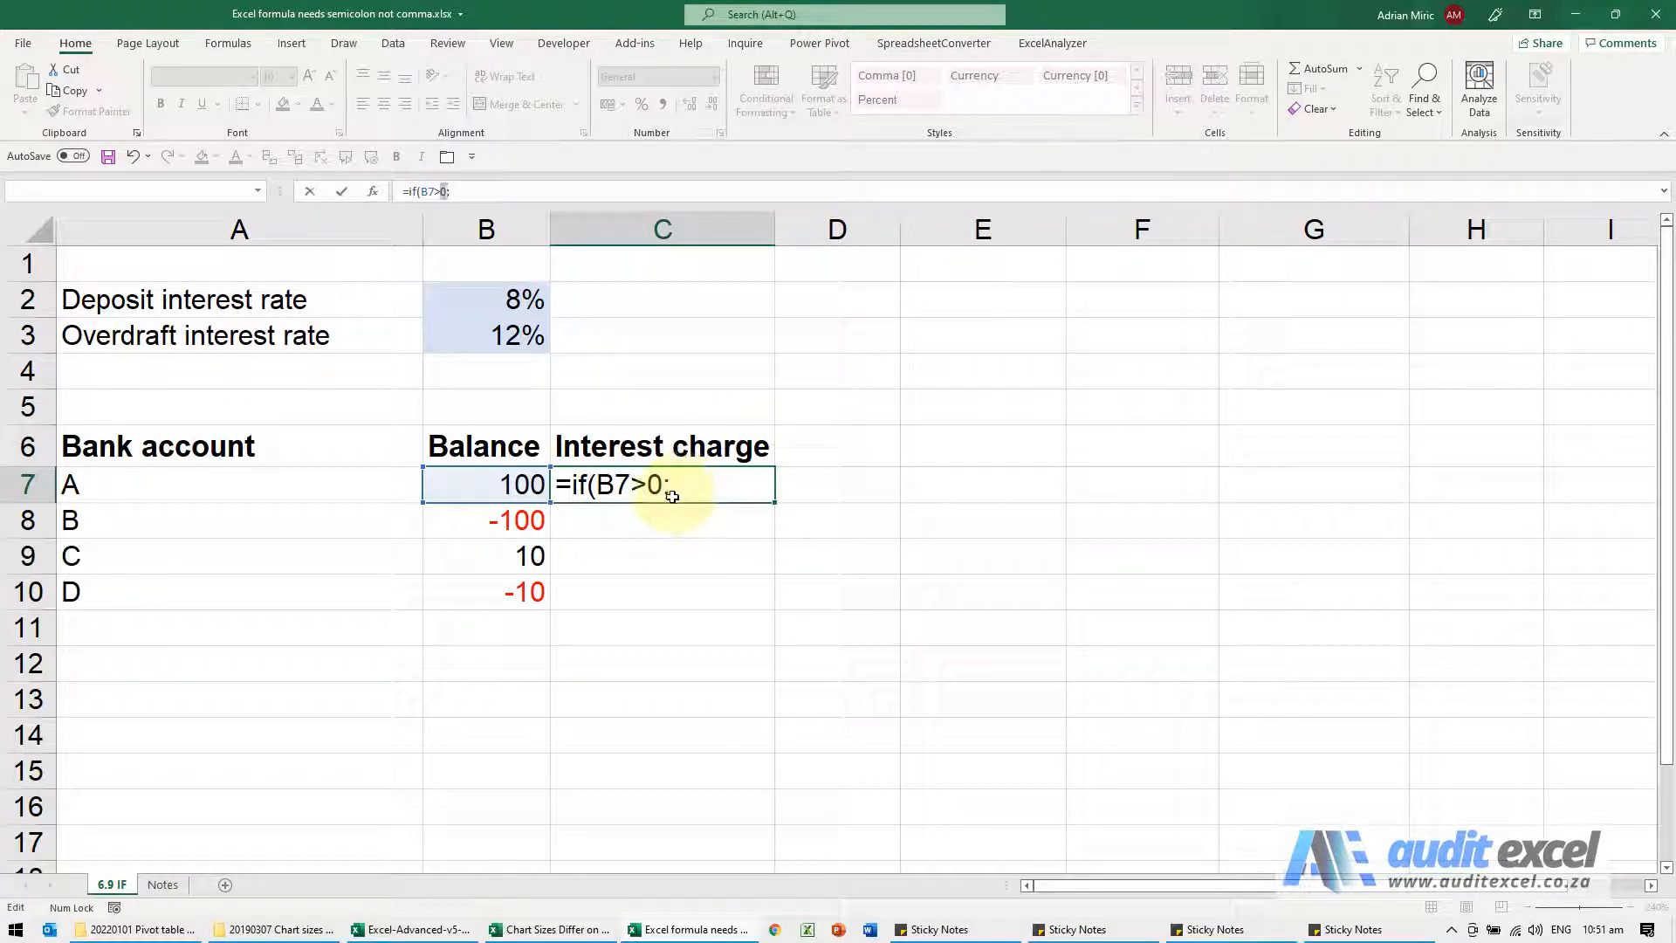
key("Escape")
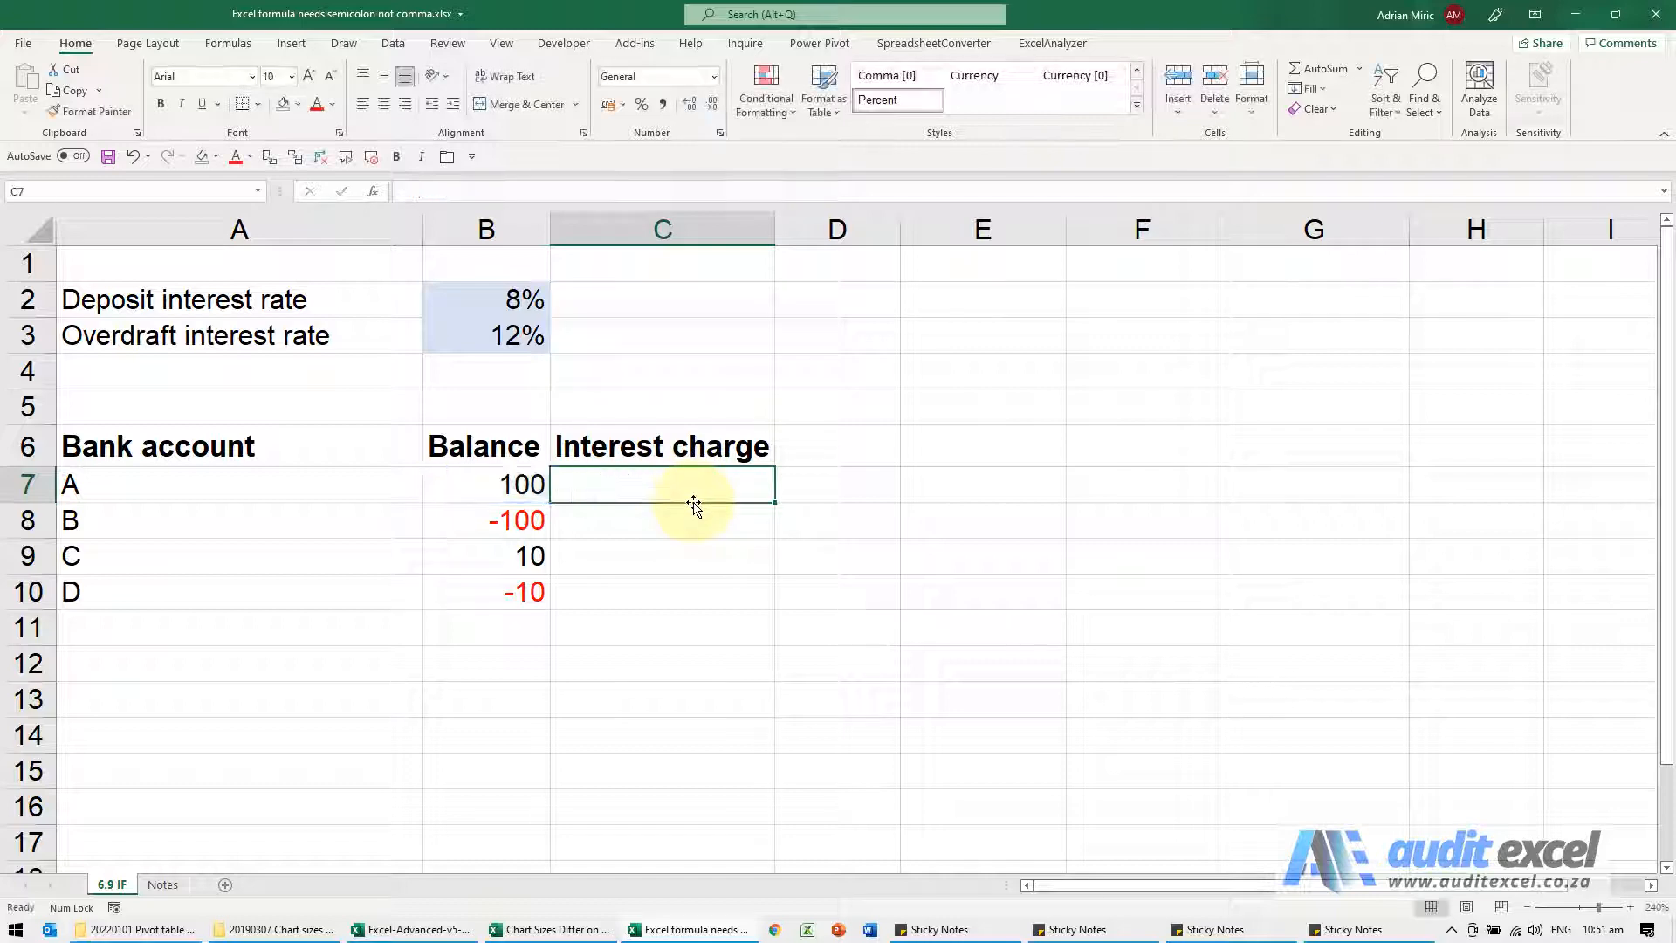
- Enter =if(B7>0,B2,B3) in C7, returning 0.08, then clear the cell
type("=")
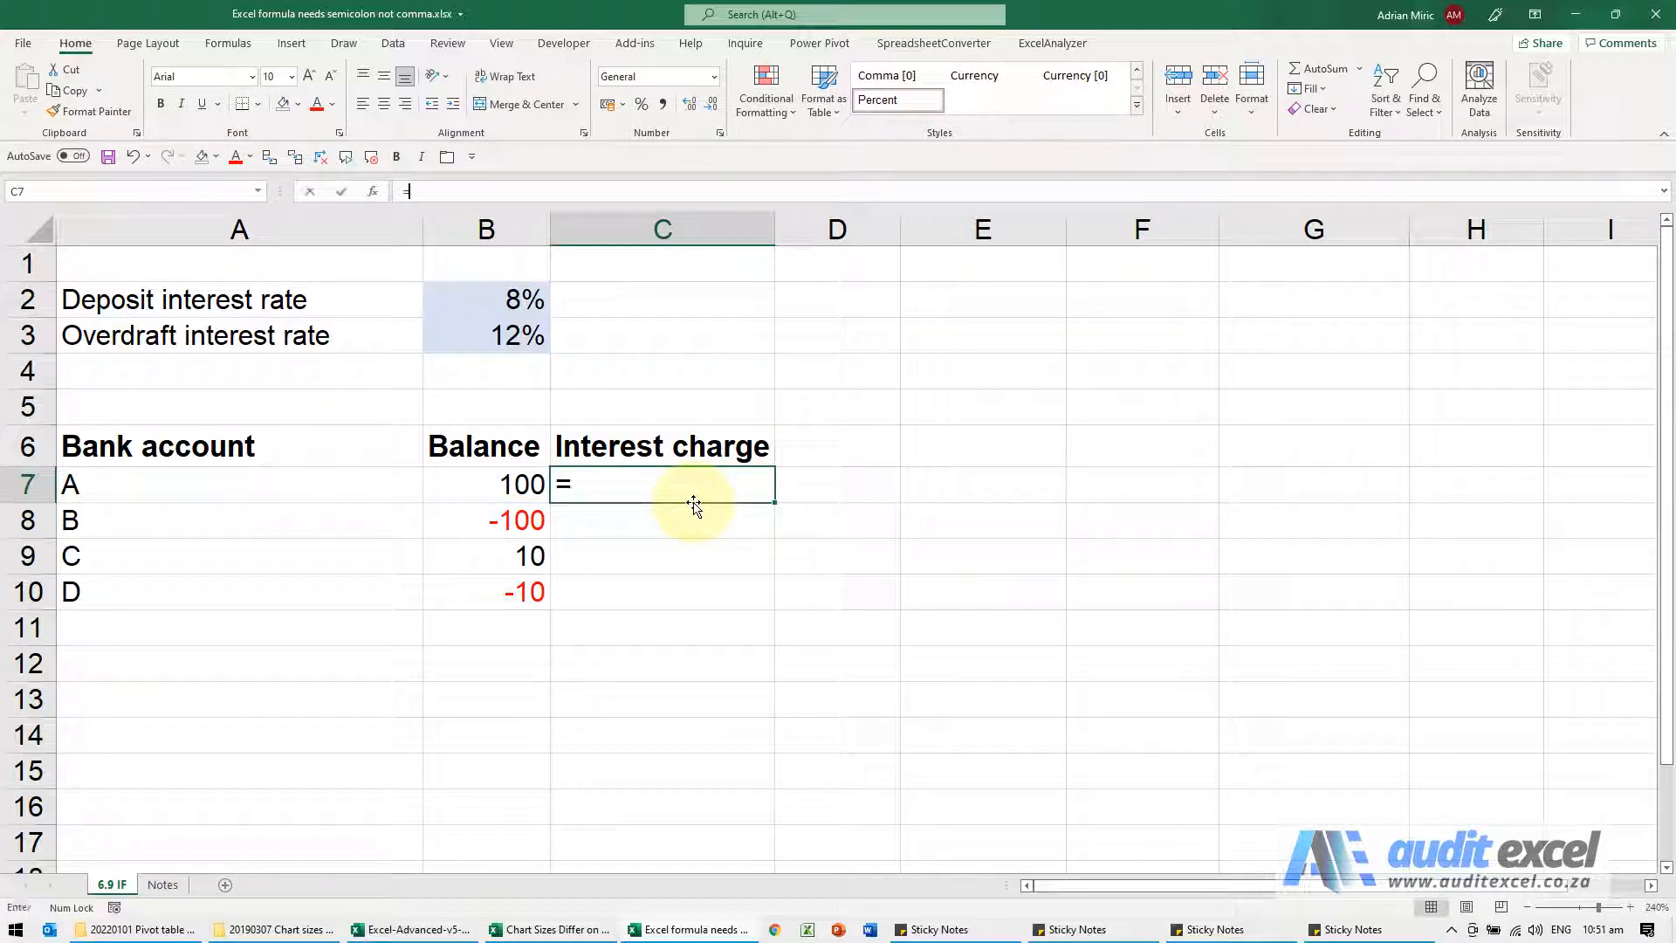
type("if(B7>")
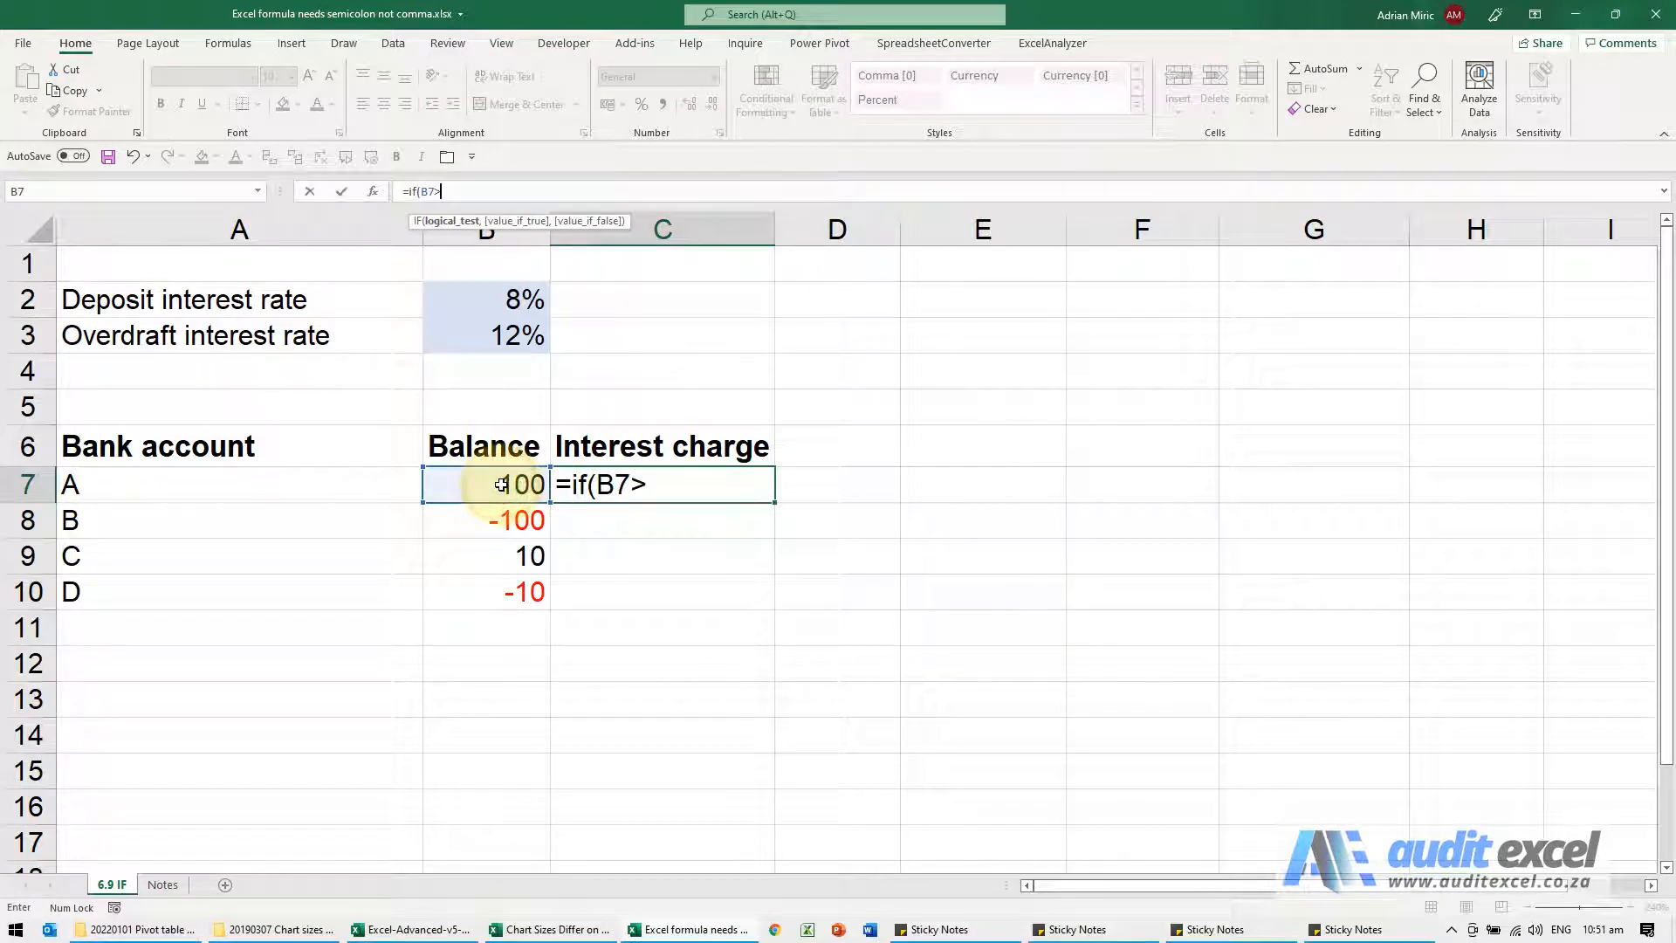
type("0,")
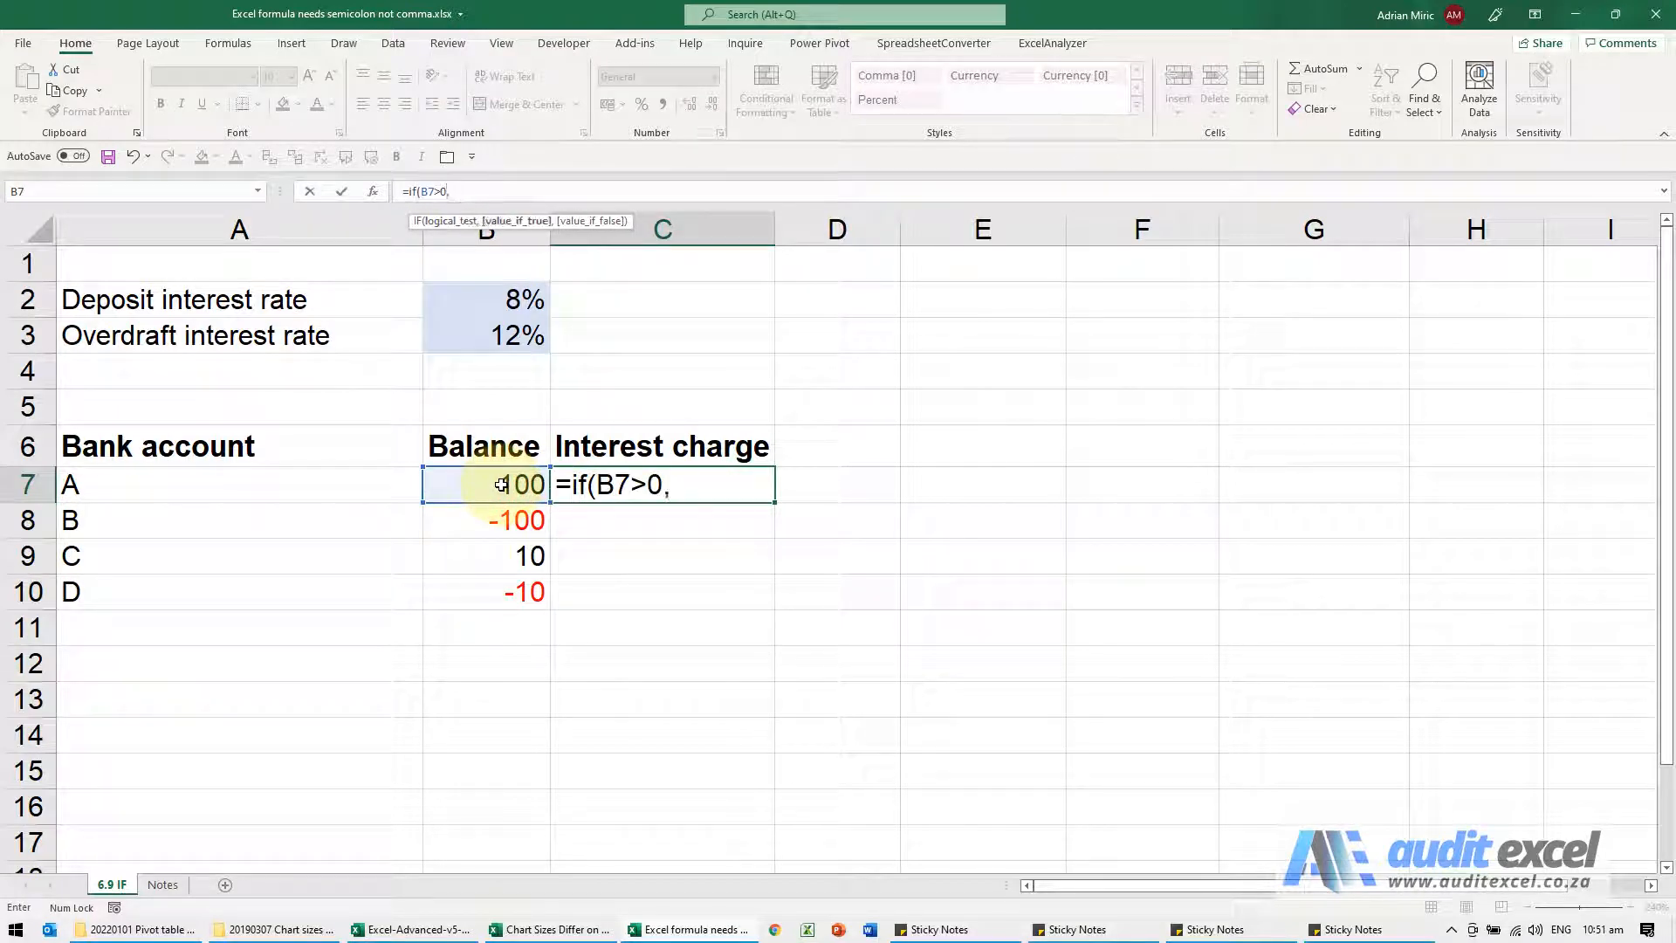
left_click(485, 299)
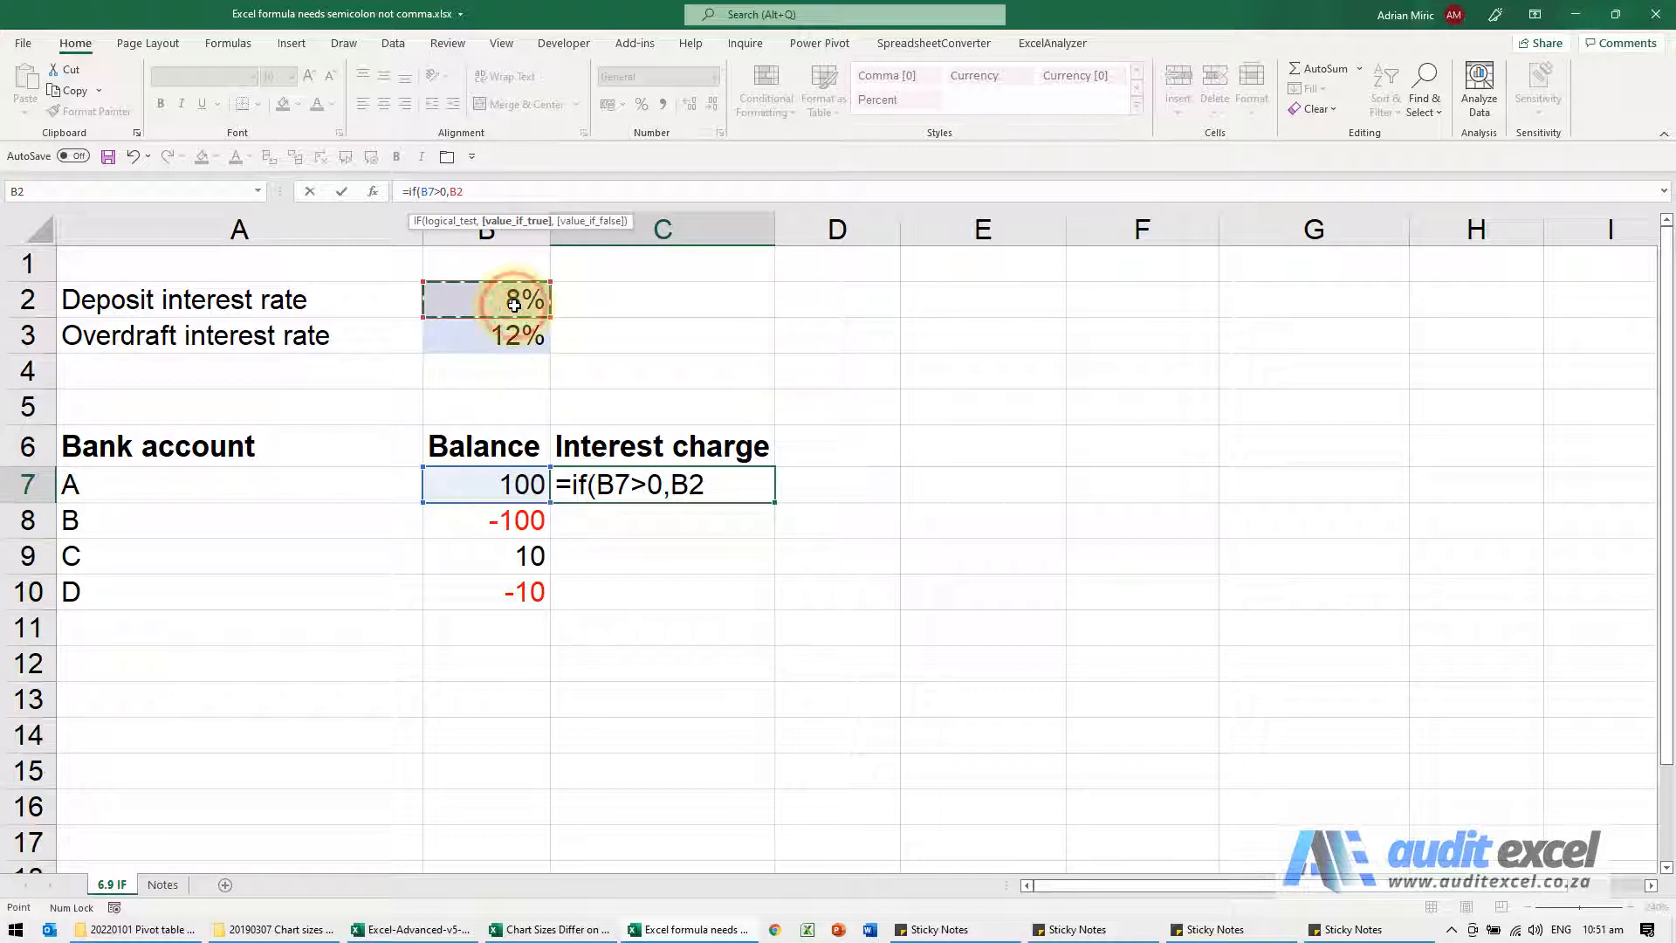
left_click(516, 334)
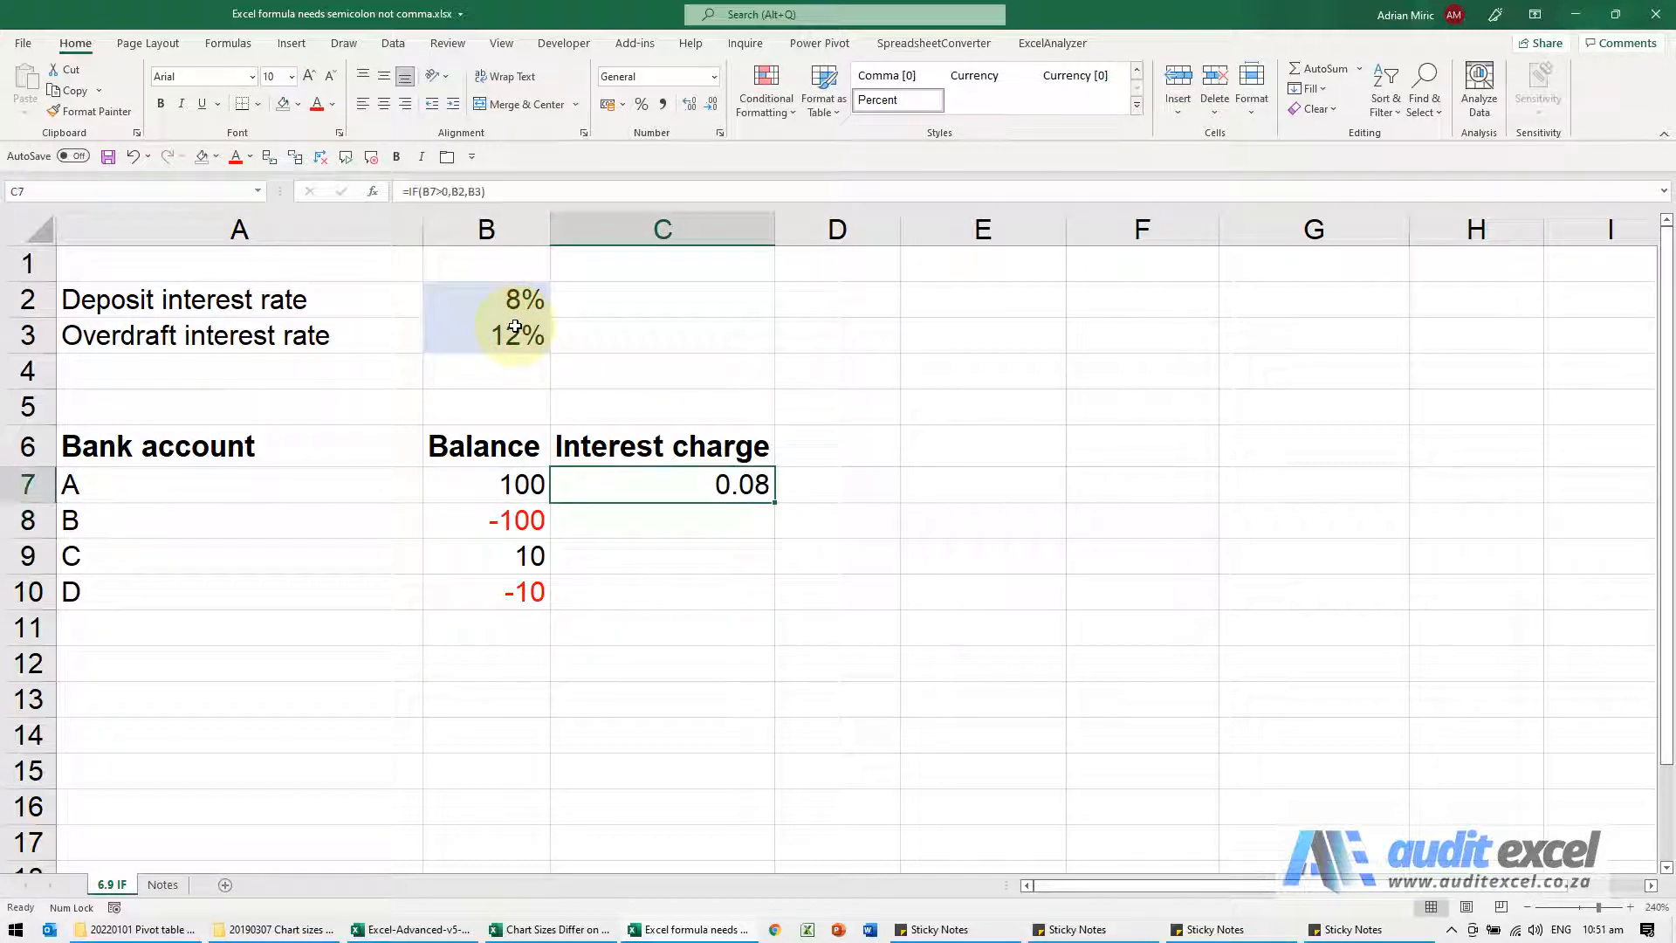
key("Delete")
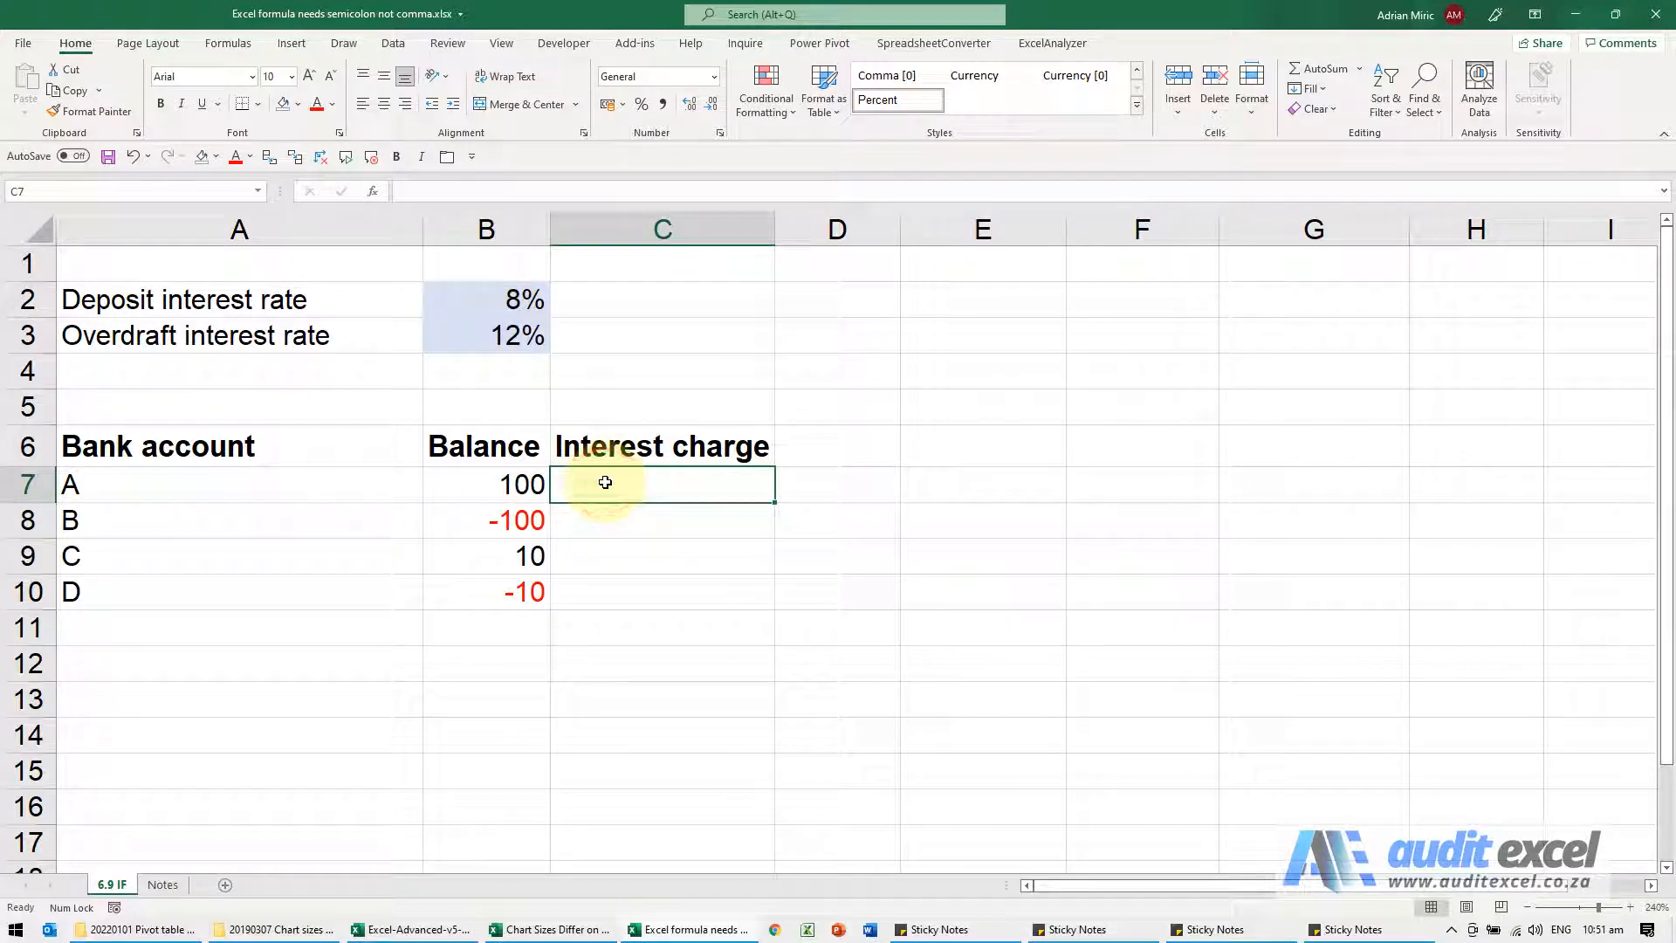
type("=if(")
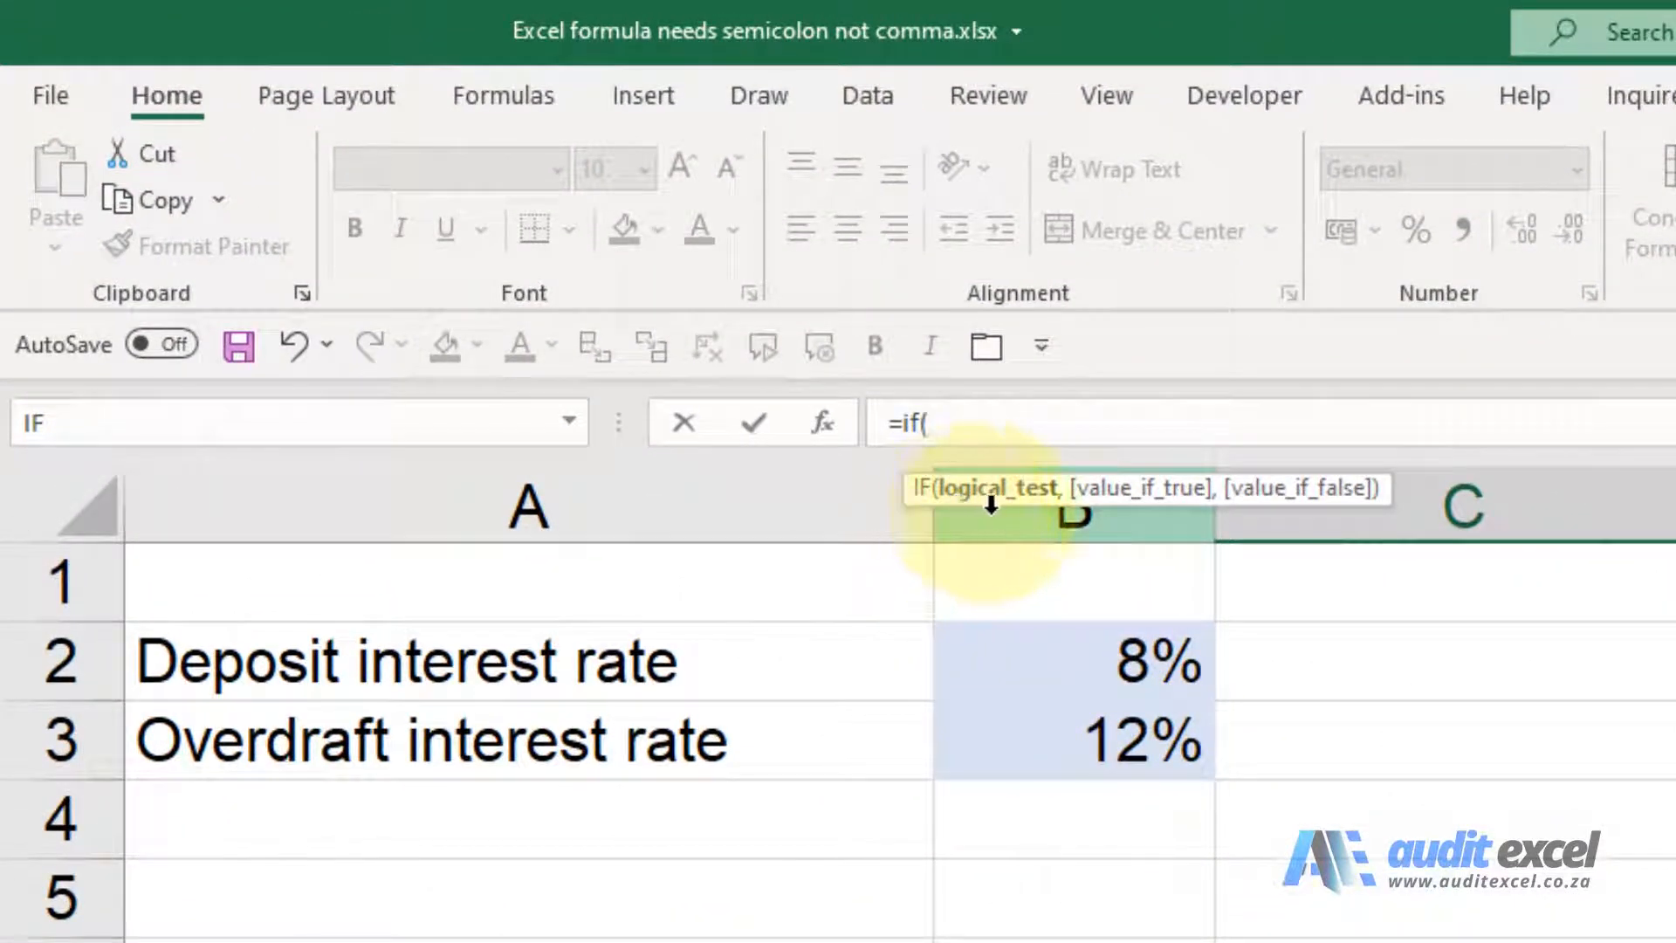
mouse_move(1058, 513)
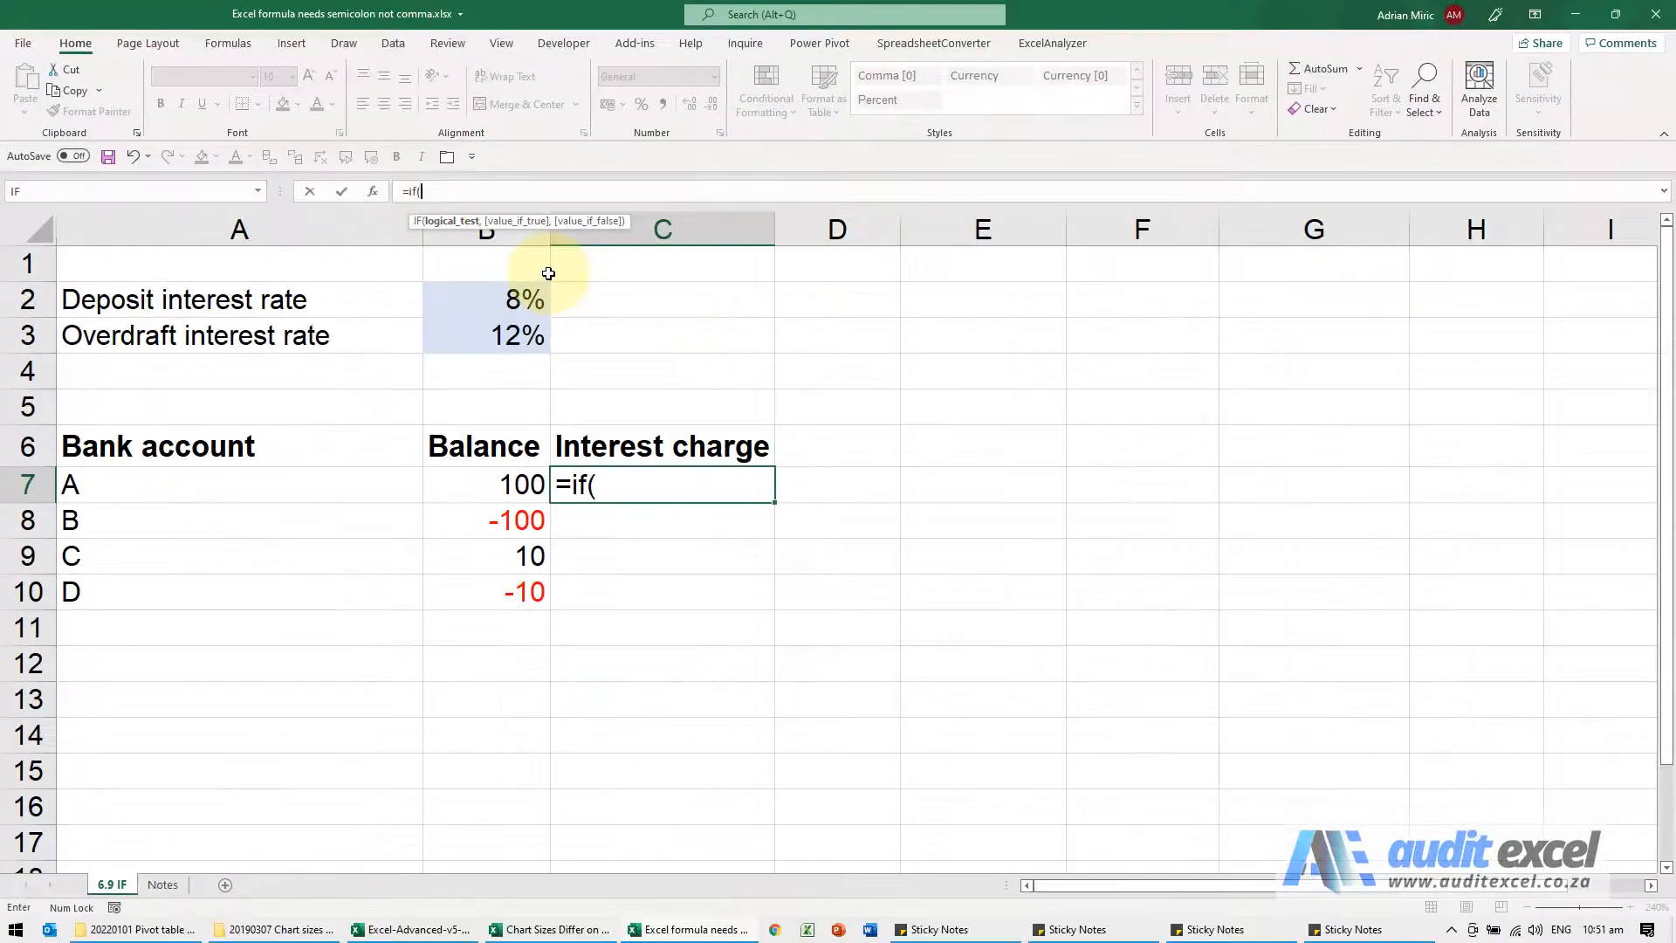
key("Escape")
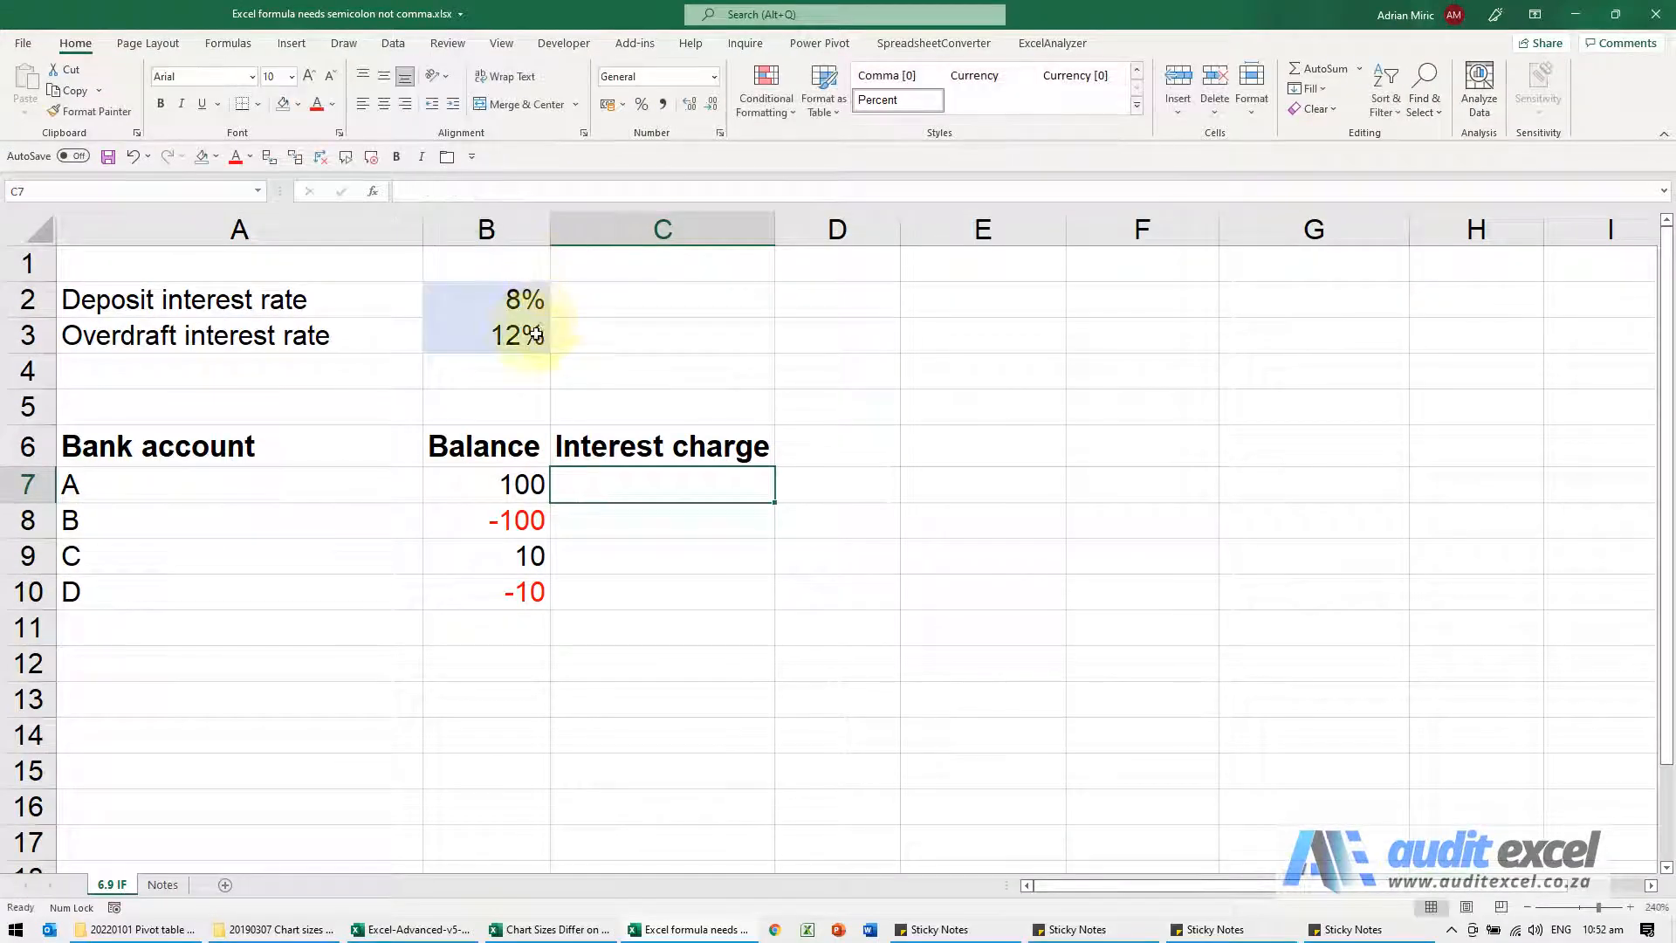
- Insert the IF function into C7 through the Insert Function picker
left_click(372, 191)
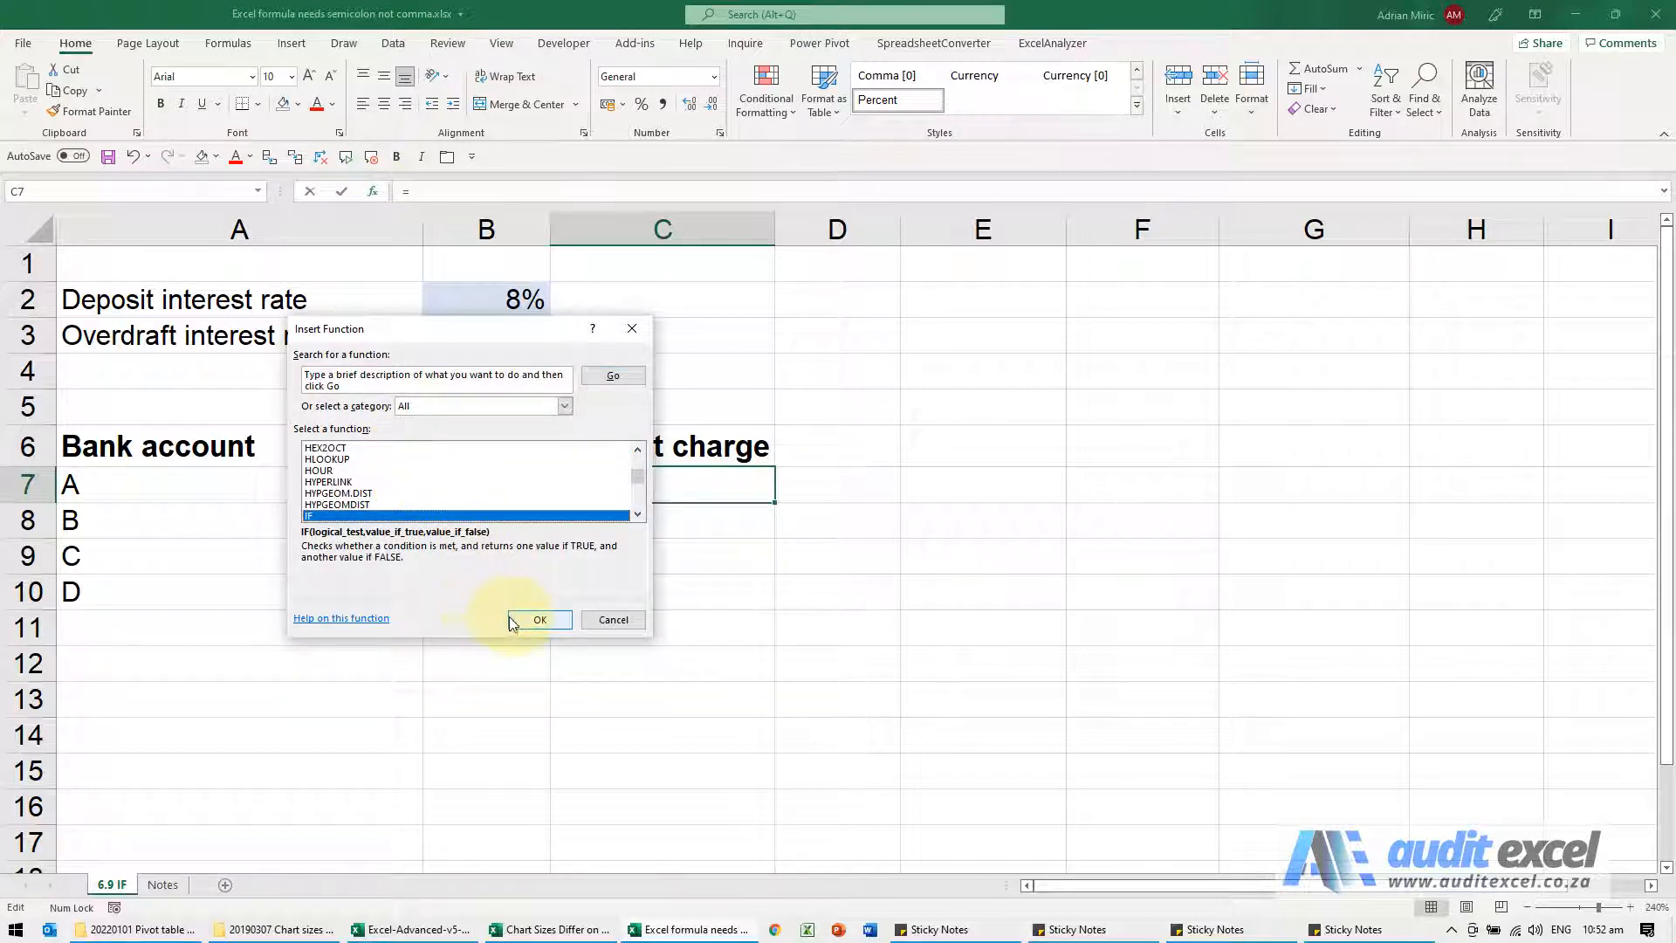
left_click(539, 620)
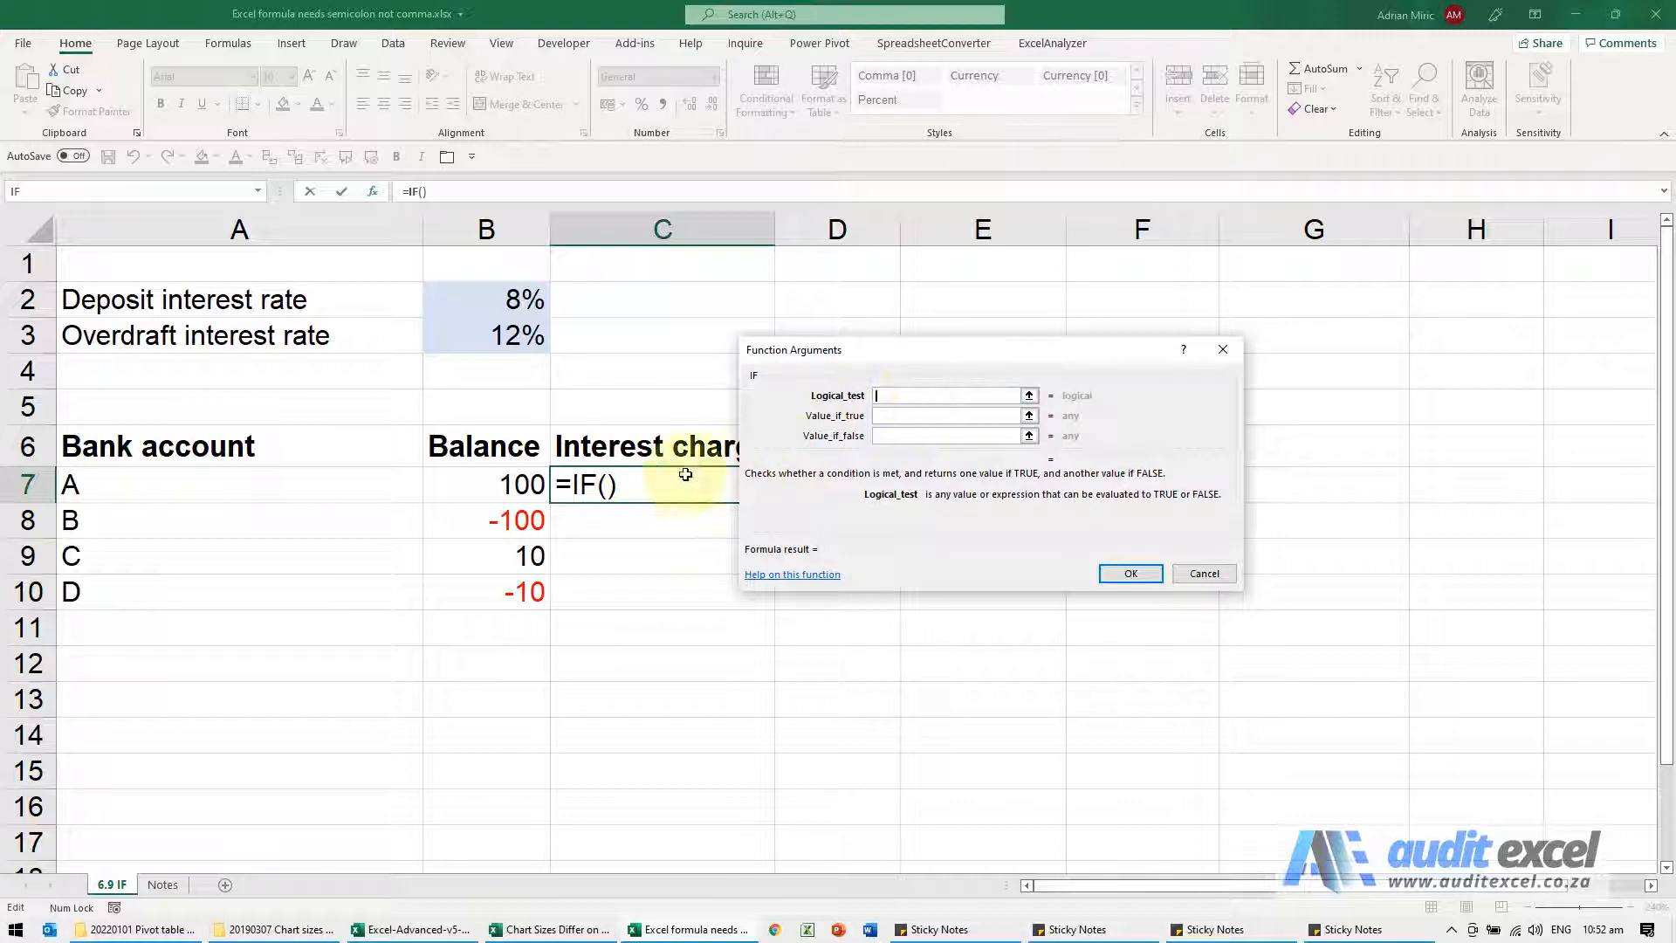
- Fill Logical_test with B7>0 and Value_if_true with 8%, then cancel the wizard
type("B7>0")
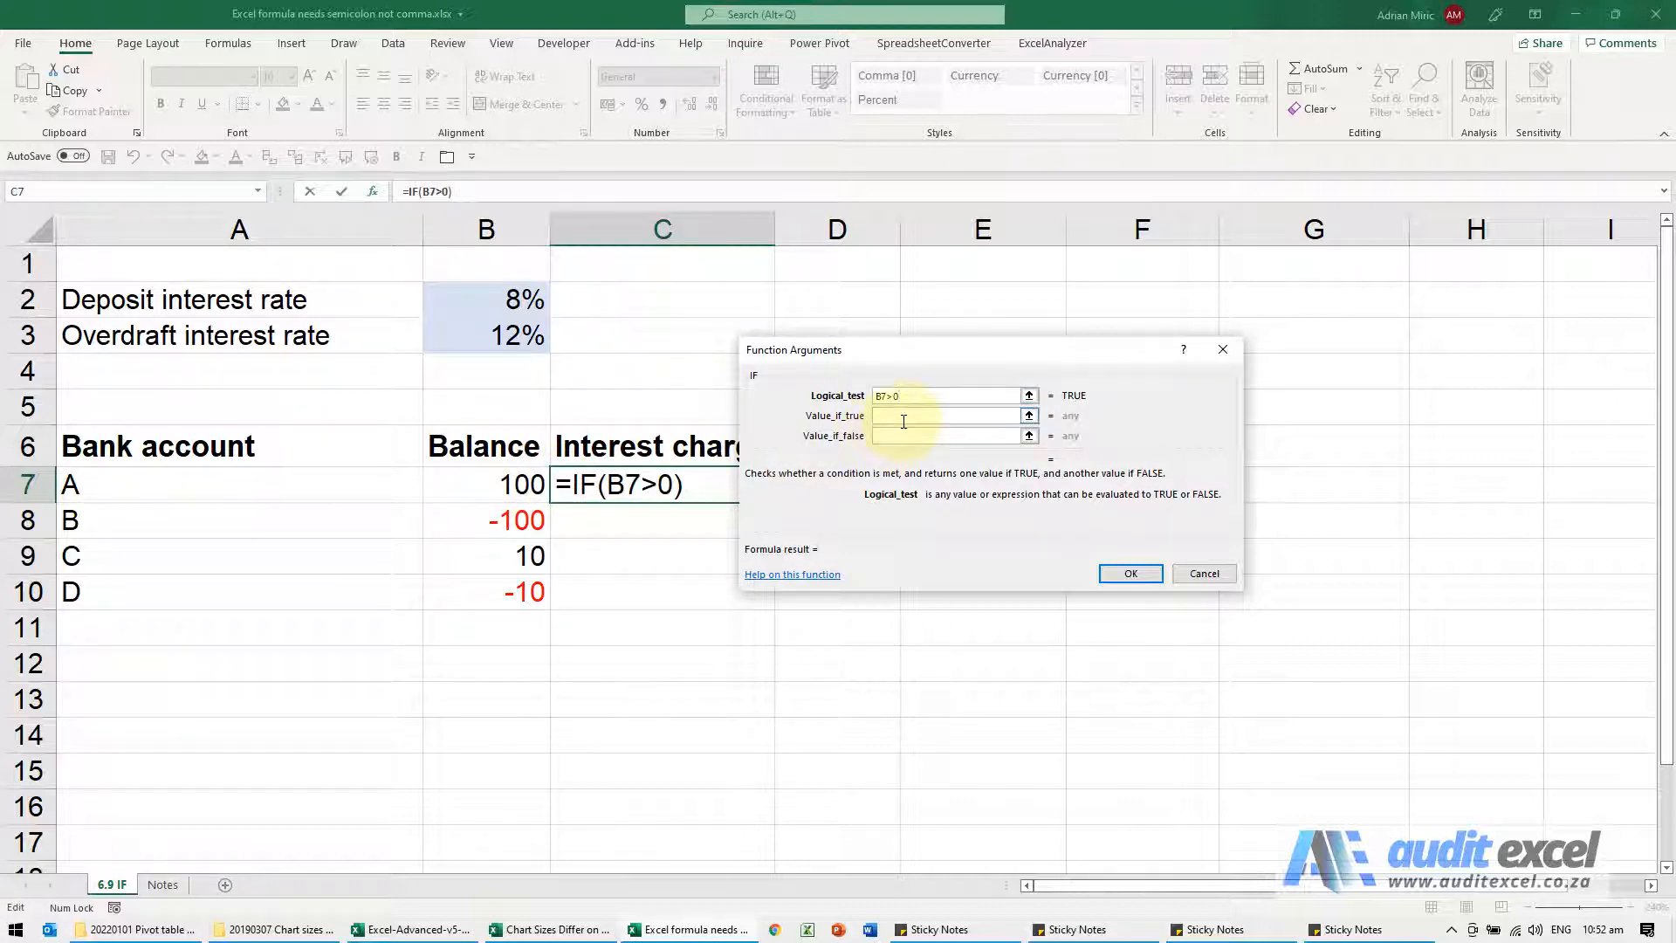
type("8")
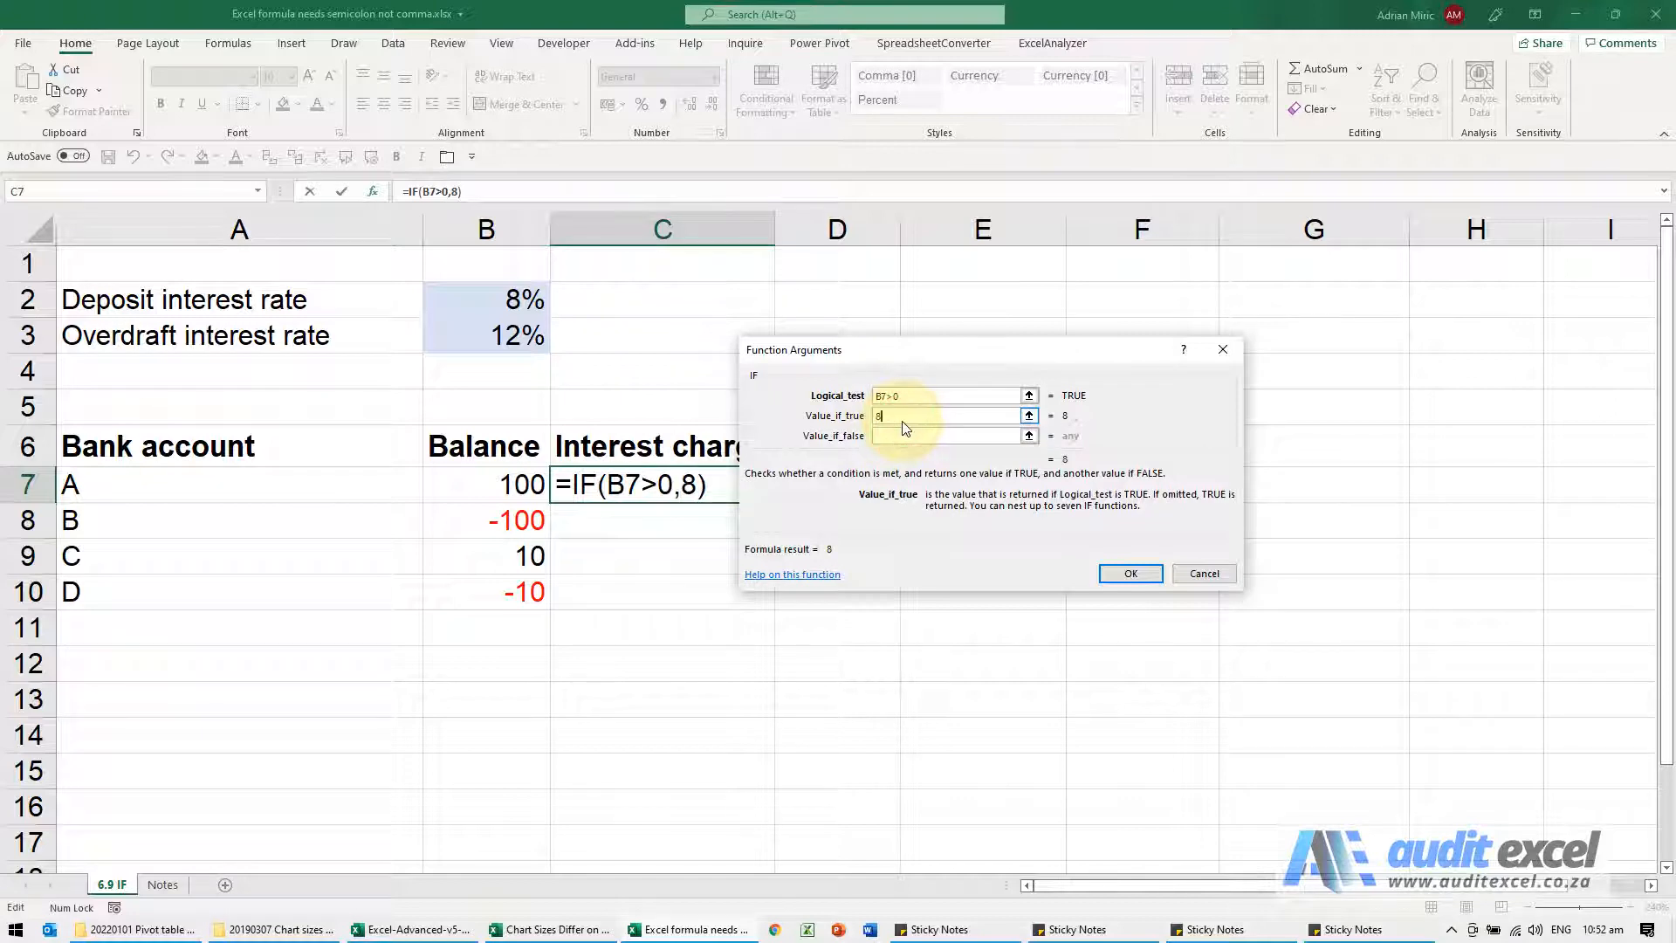
type("%")
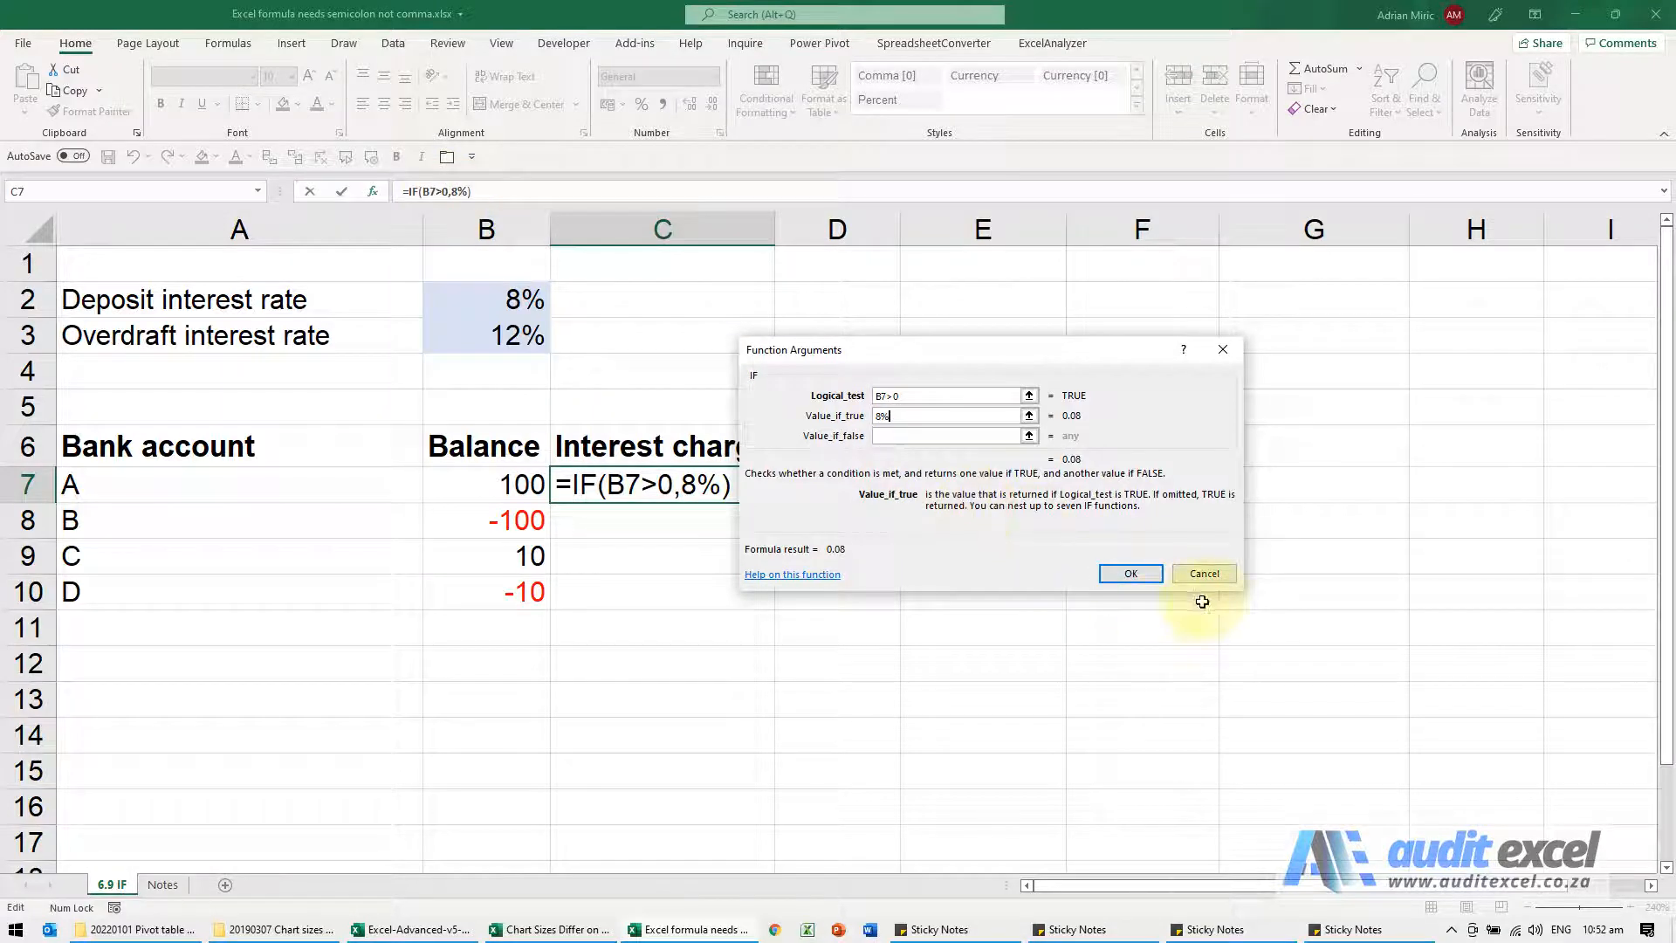
left_click(1204, 573)
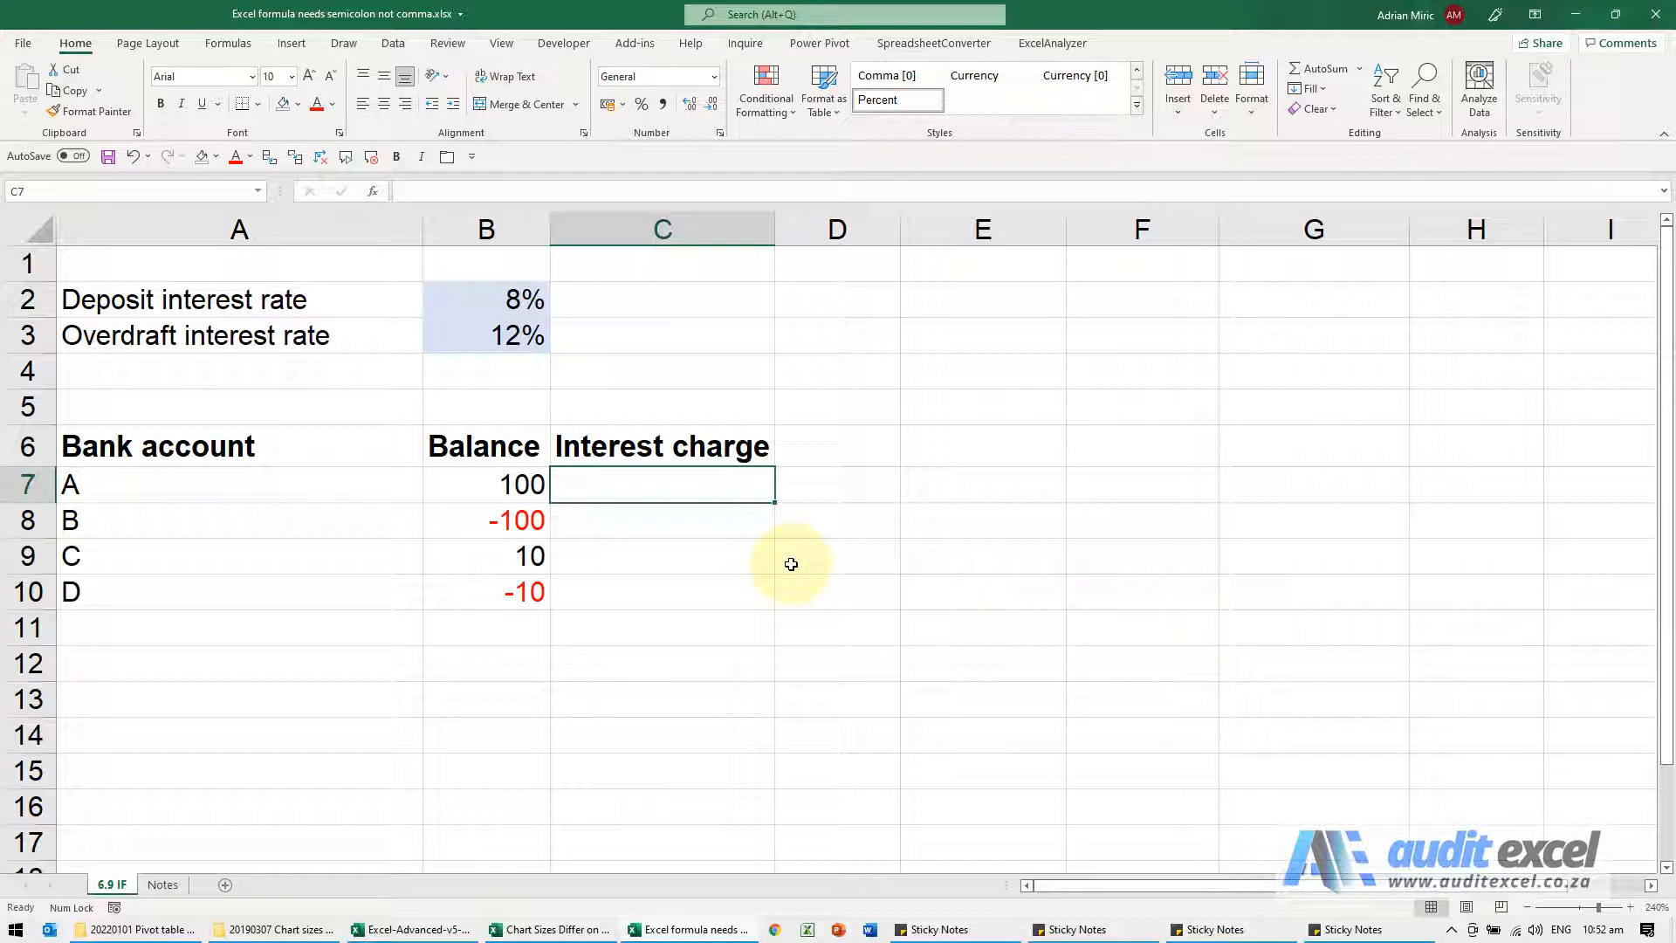
mouse_move(625, 518)
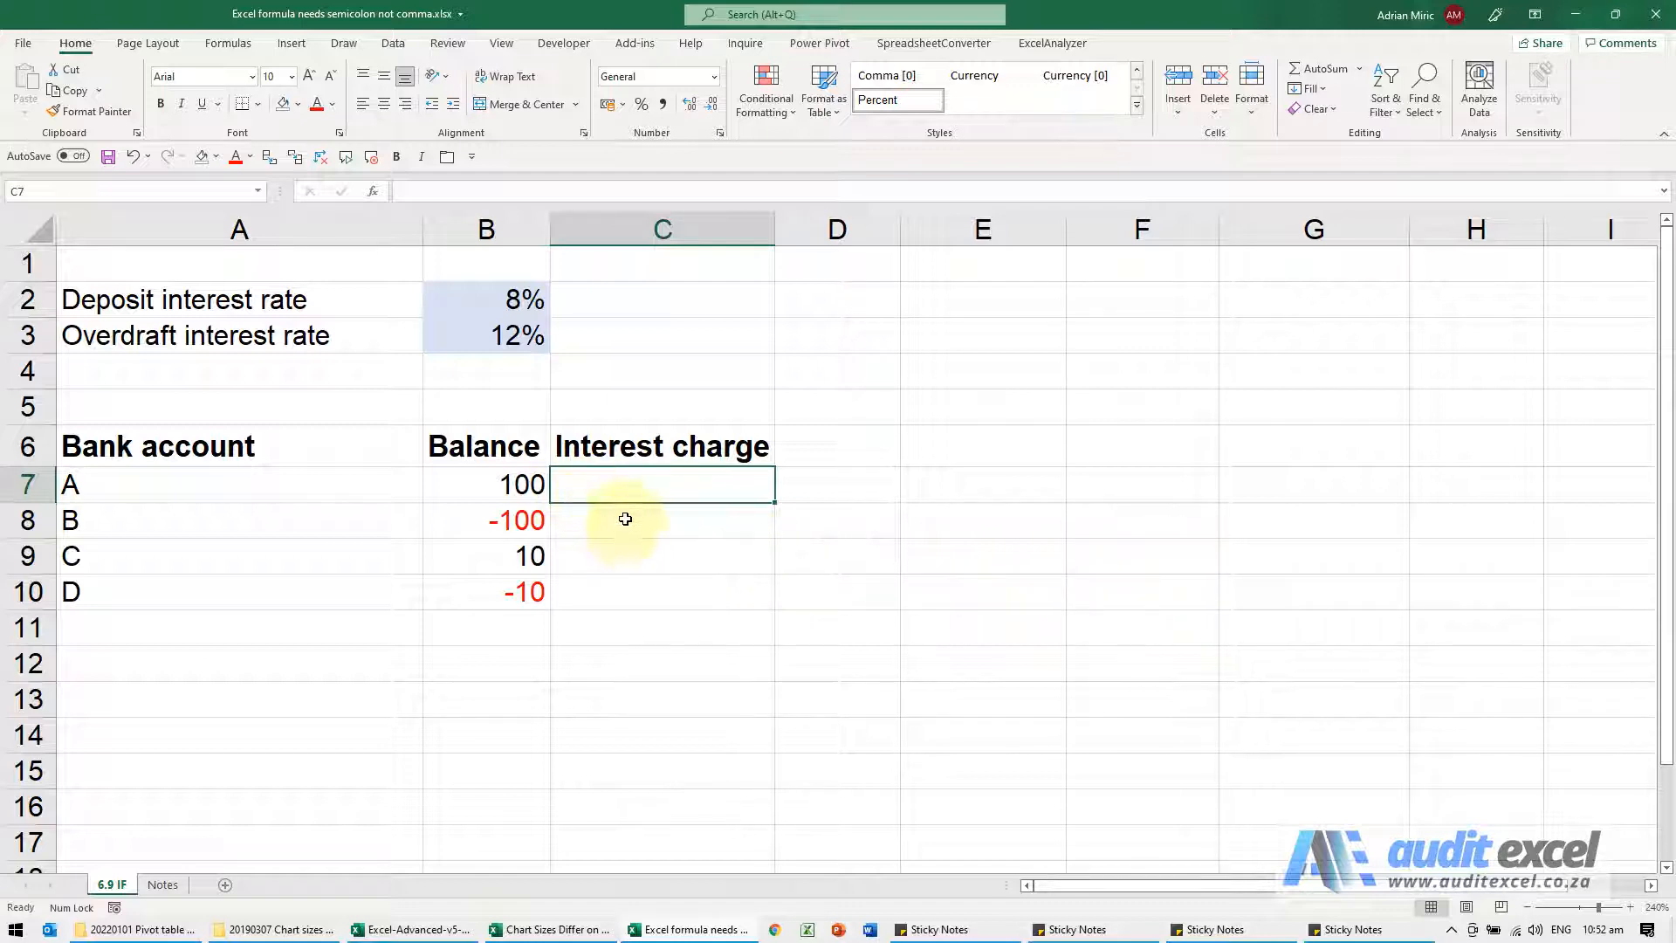